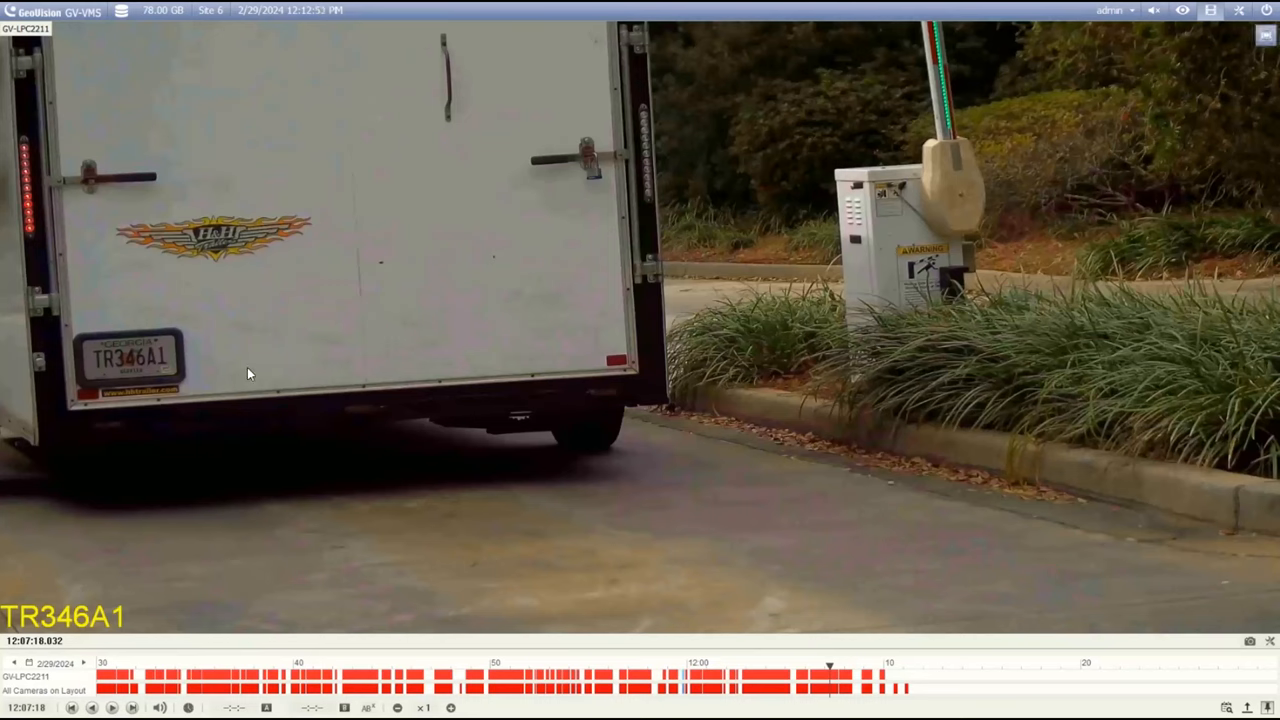
{"action": "mouse_move", "coordinate": [247, 467]}
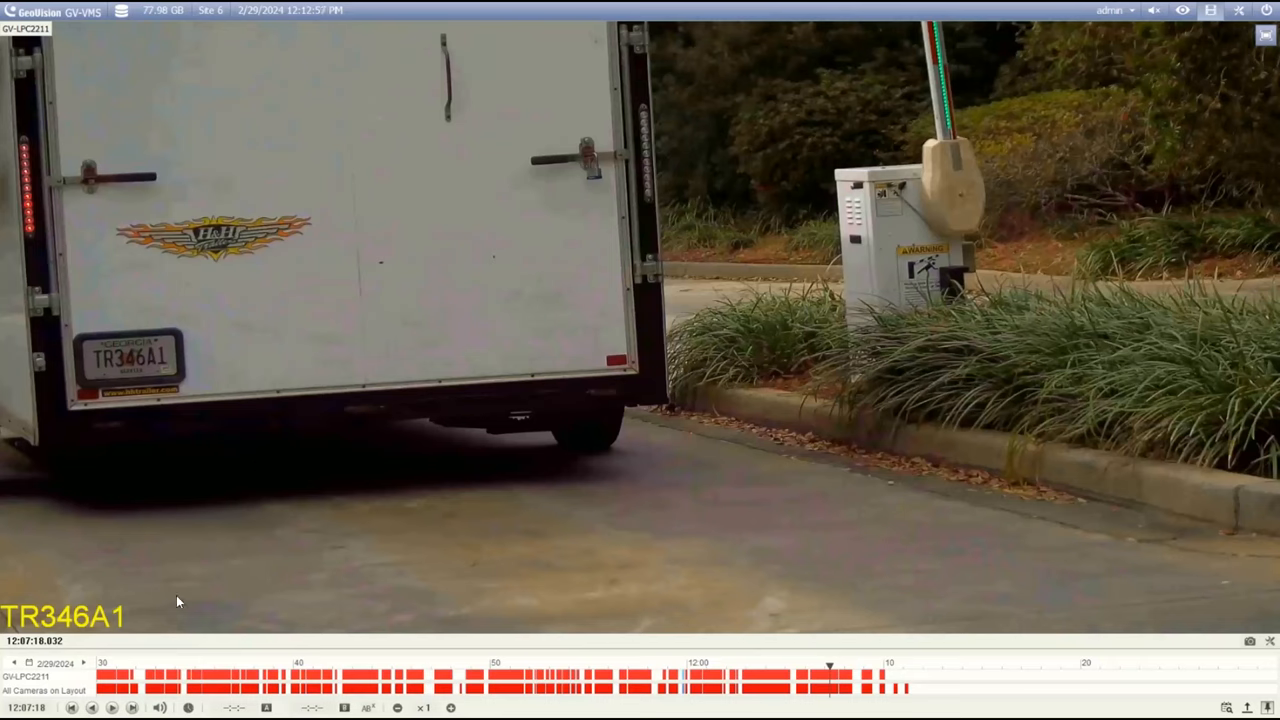
{"action": "mouse_move", "coordinate": [147, 658]}
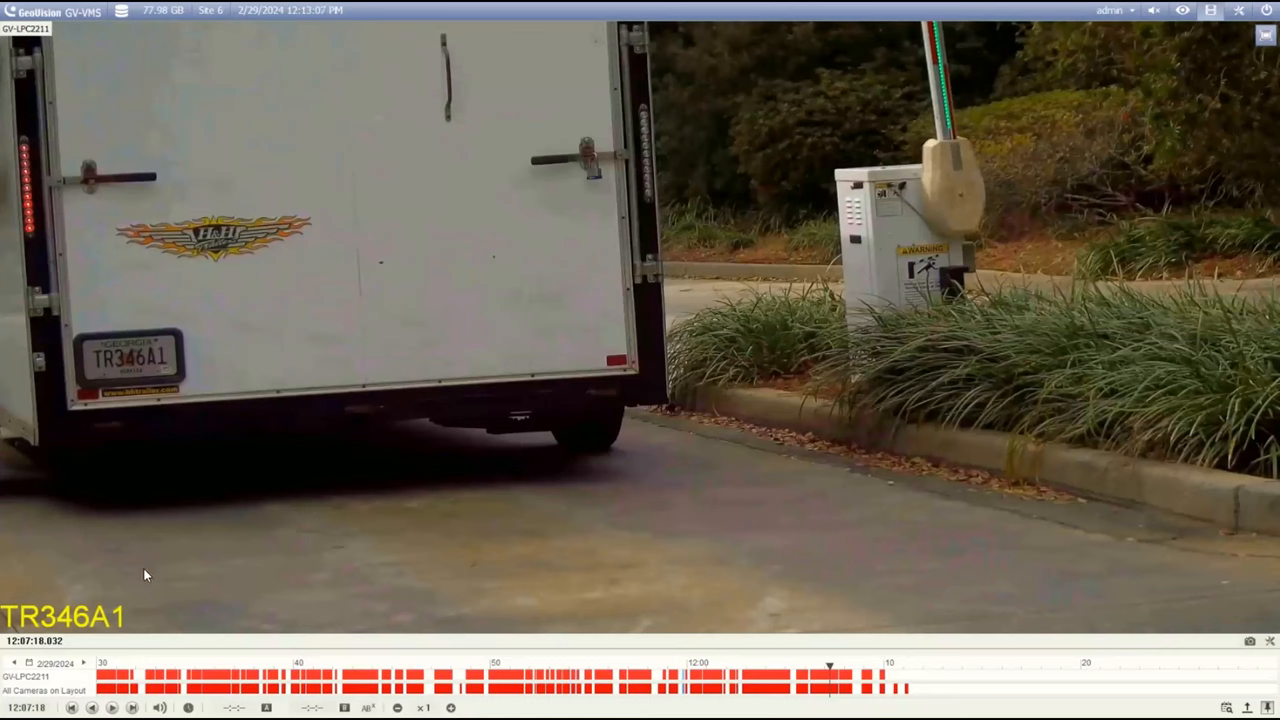
{"action": "mouse_move", "coordinate": [151, 607]}
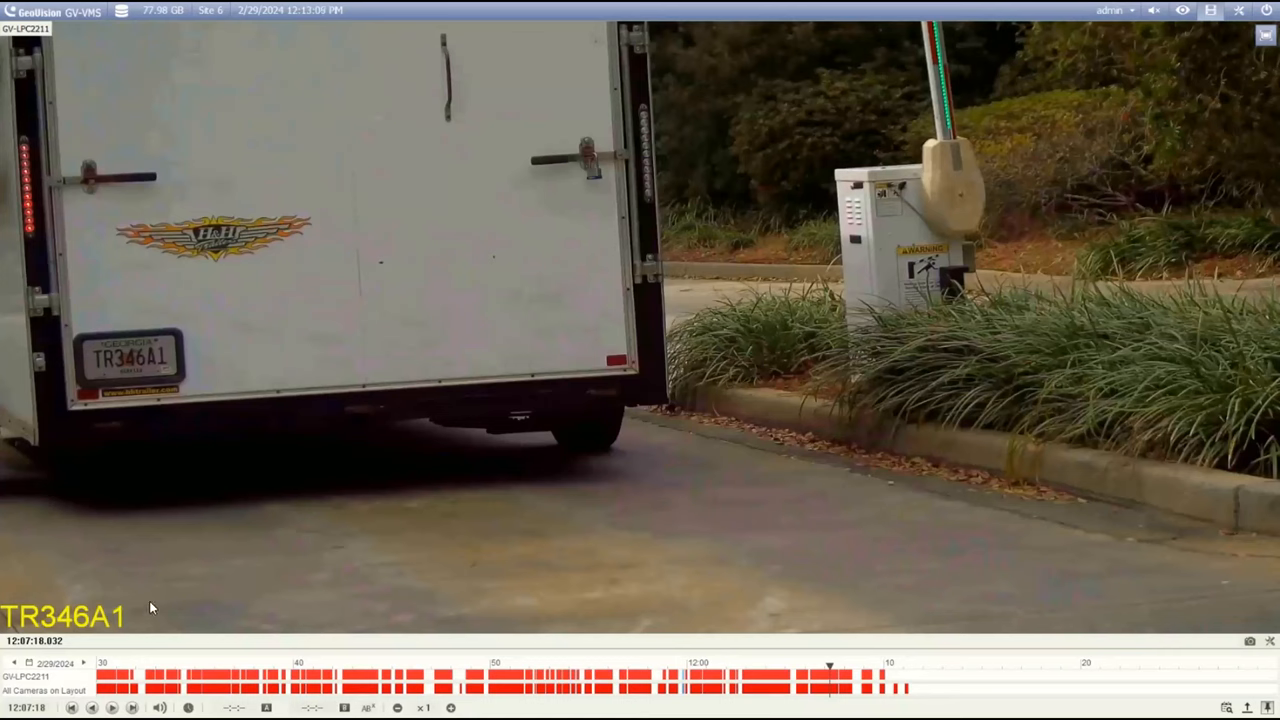
{"action": "mouse_move", "coordinate": [88, 568]}
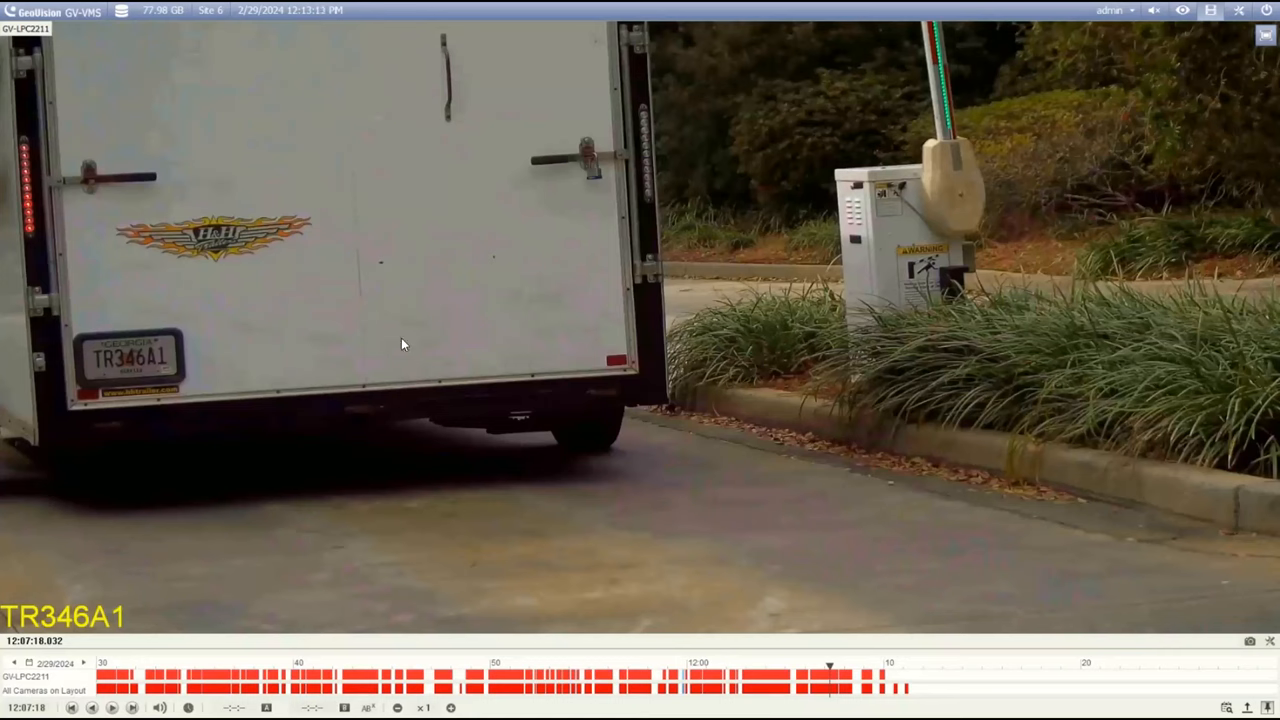
{"action": "mouse_move", "coordinate": [339, 481]}
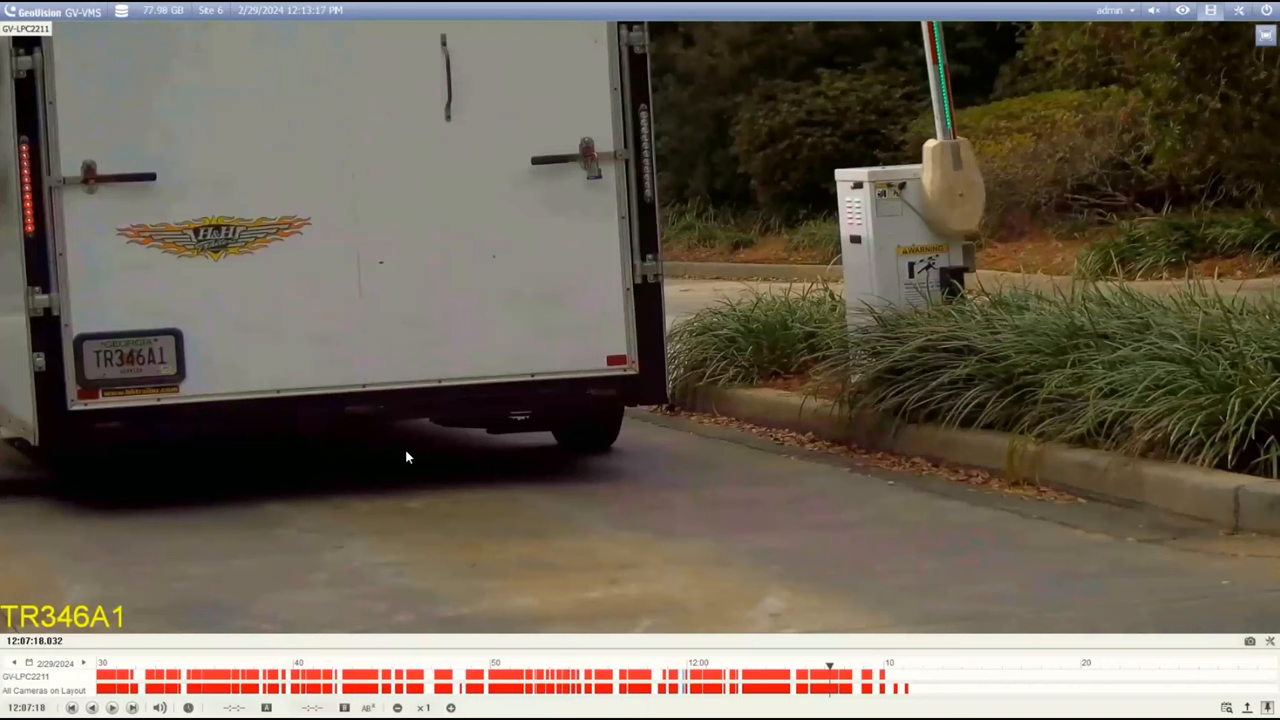
{"action": "mouse_move", "coordinate": [416, 463]}
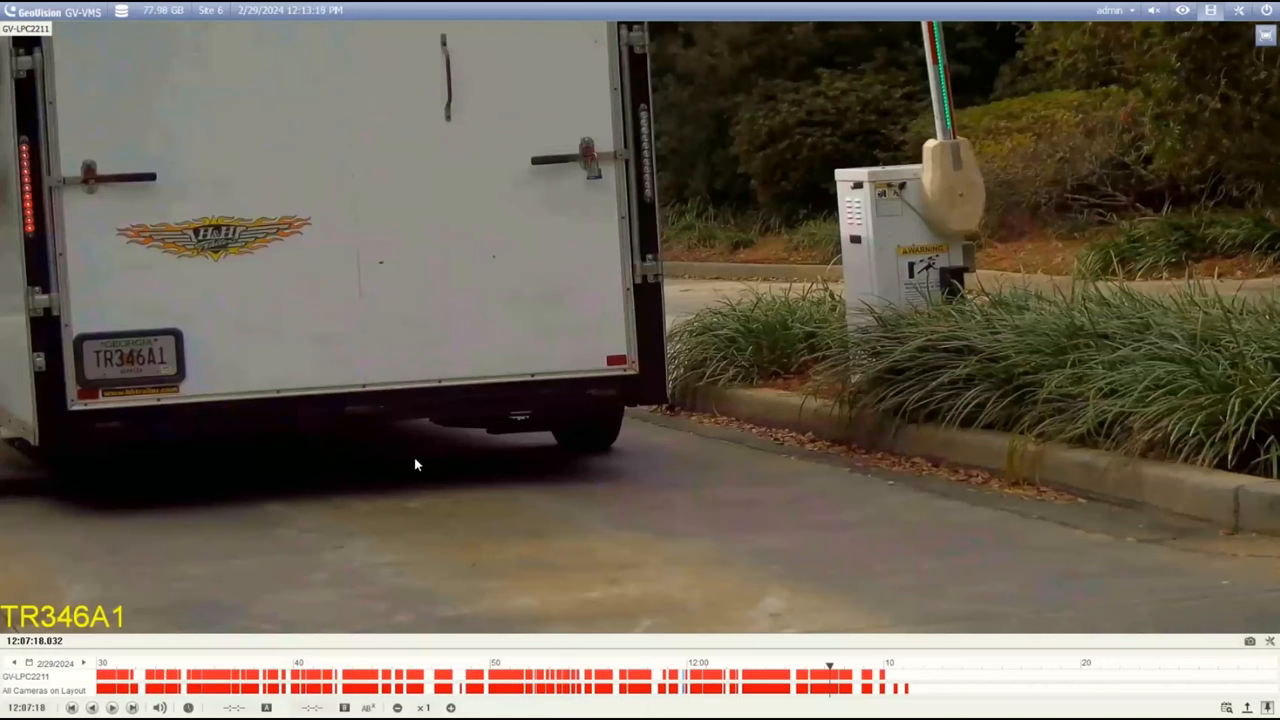
{"action": "mouse_move", "coordinate": [112, 581]}
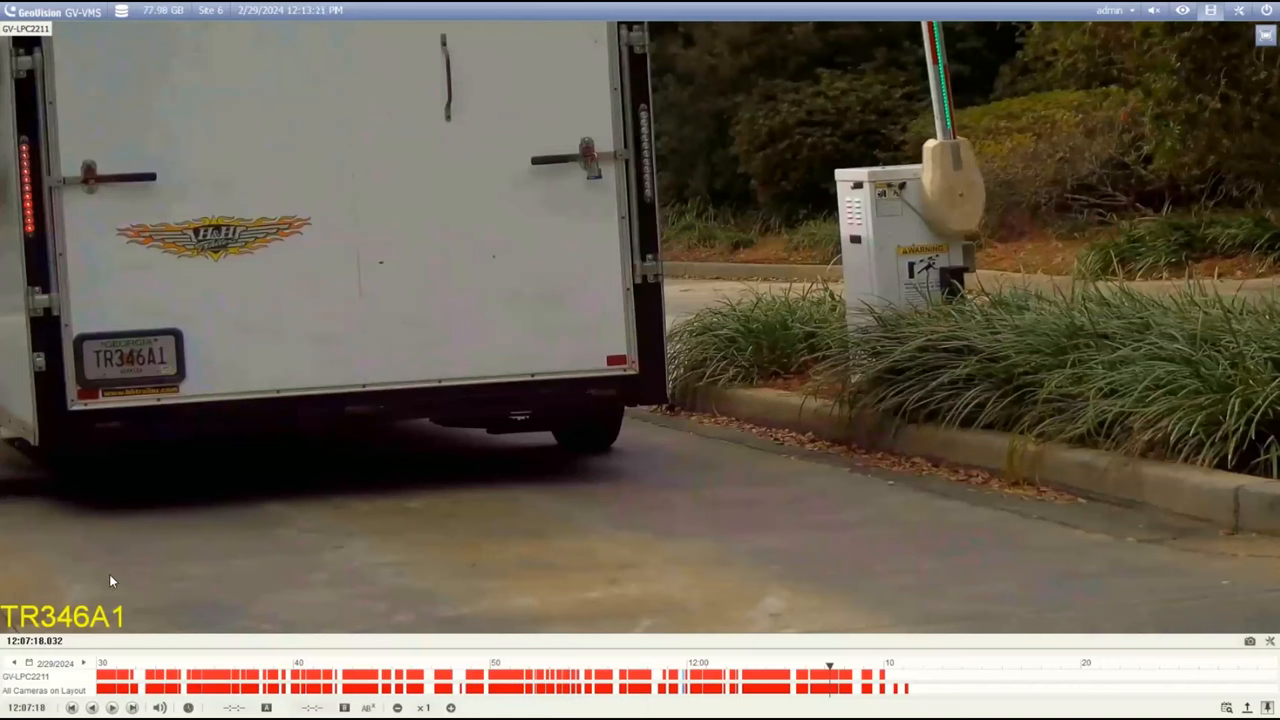
{"action": "mouse_move", "coordinate": [133, 627]}
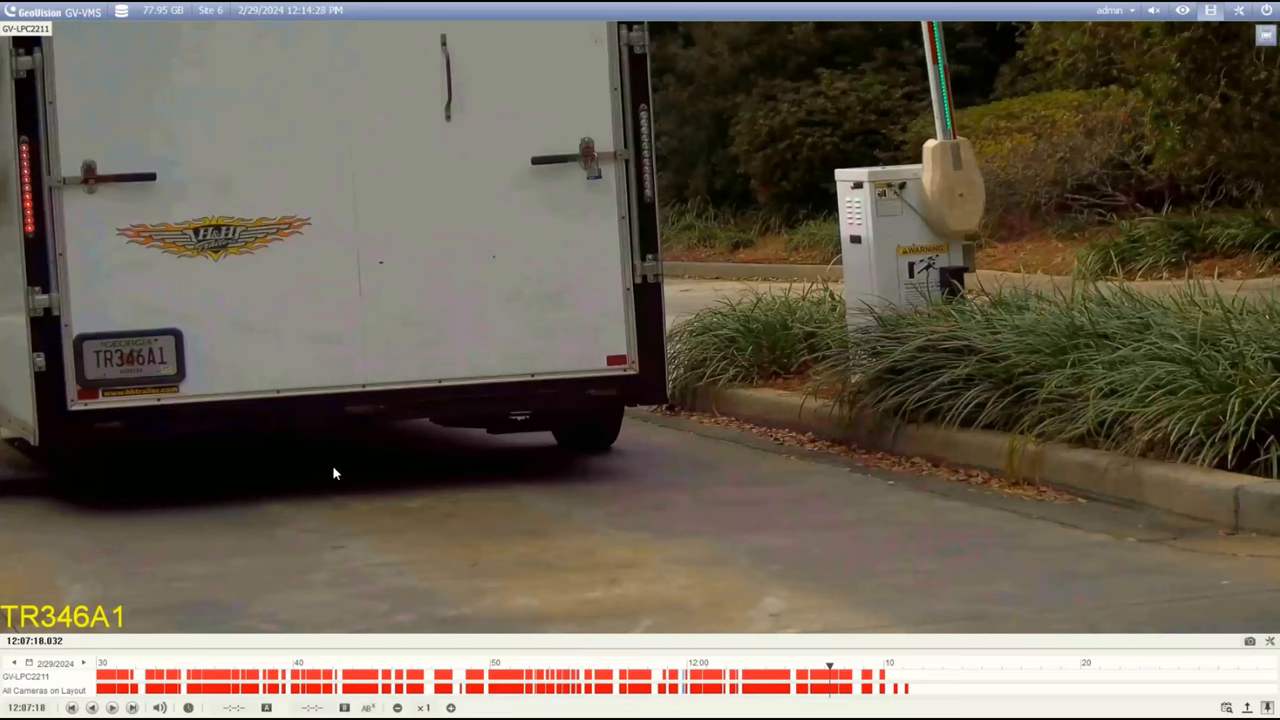
{"action": "mouse_move", "coordinate": [622, 421]}
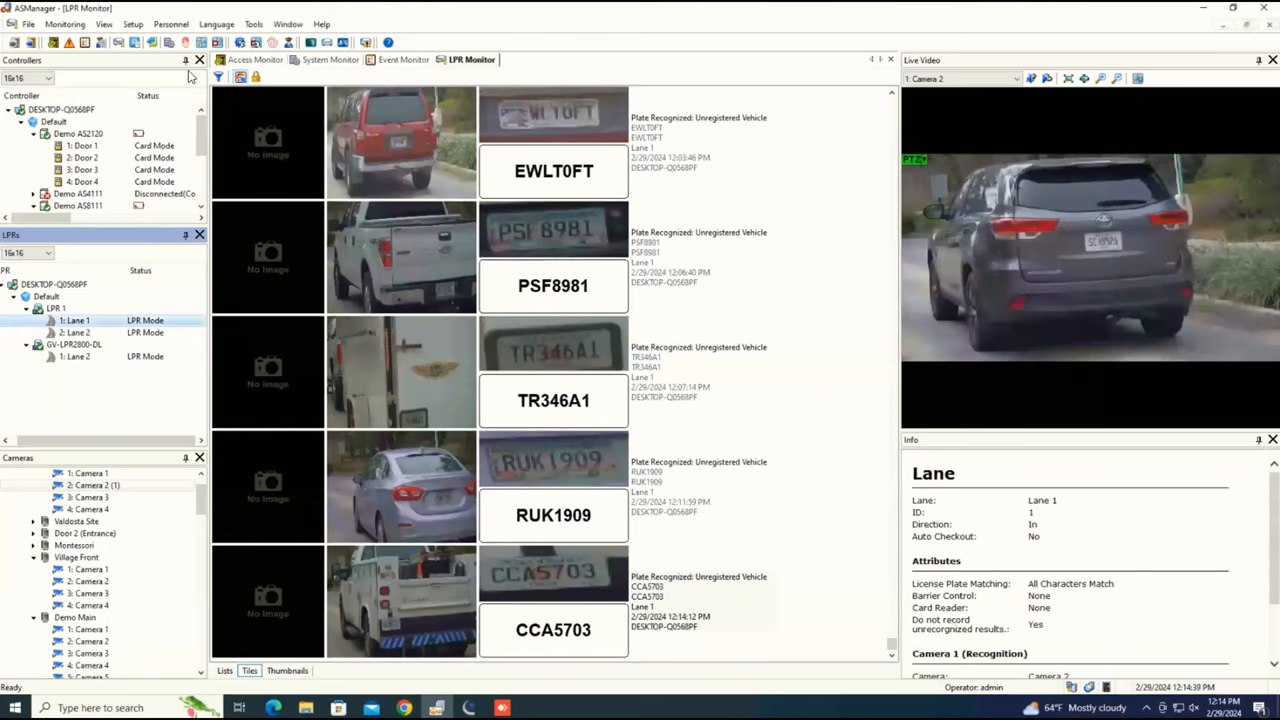
Open the Devices list from ASManager's Setup menu
{"action": "left_click", "coordinate": [132, 24]}
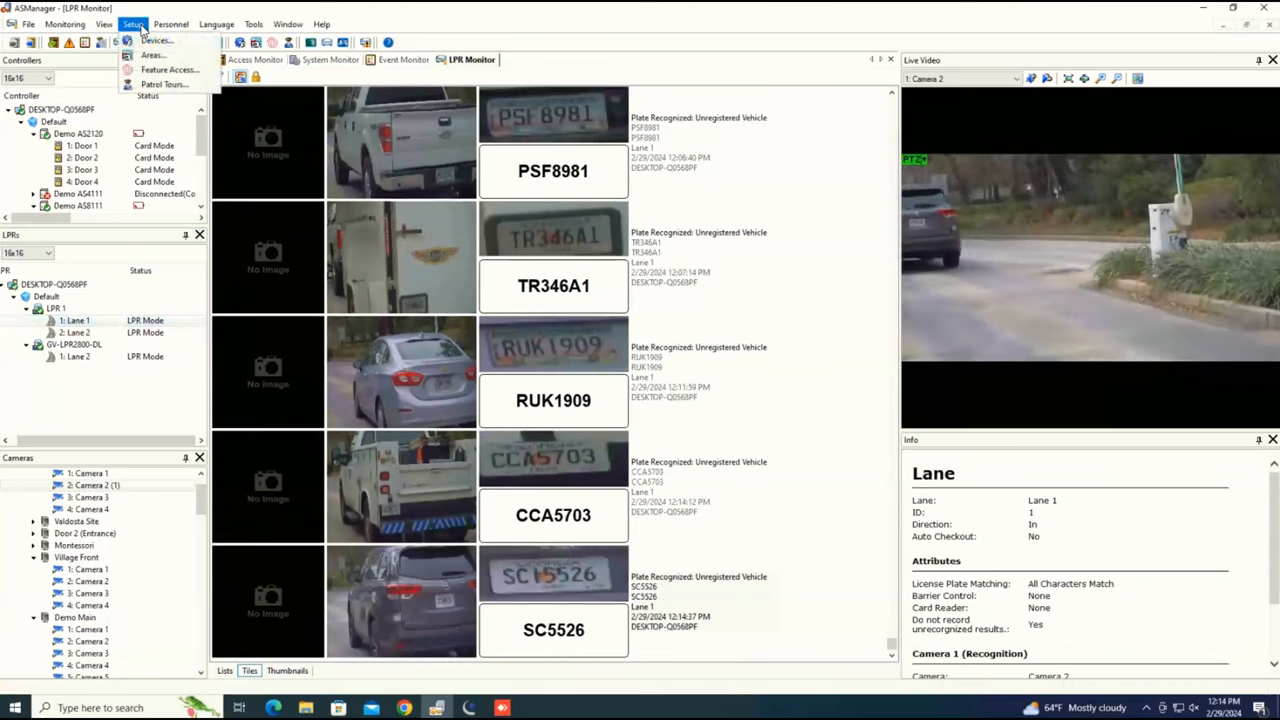
{"action": "left_click", "coordinate": [155, 40]}
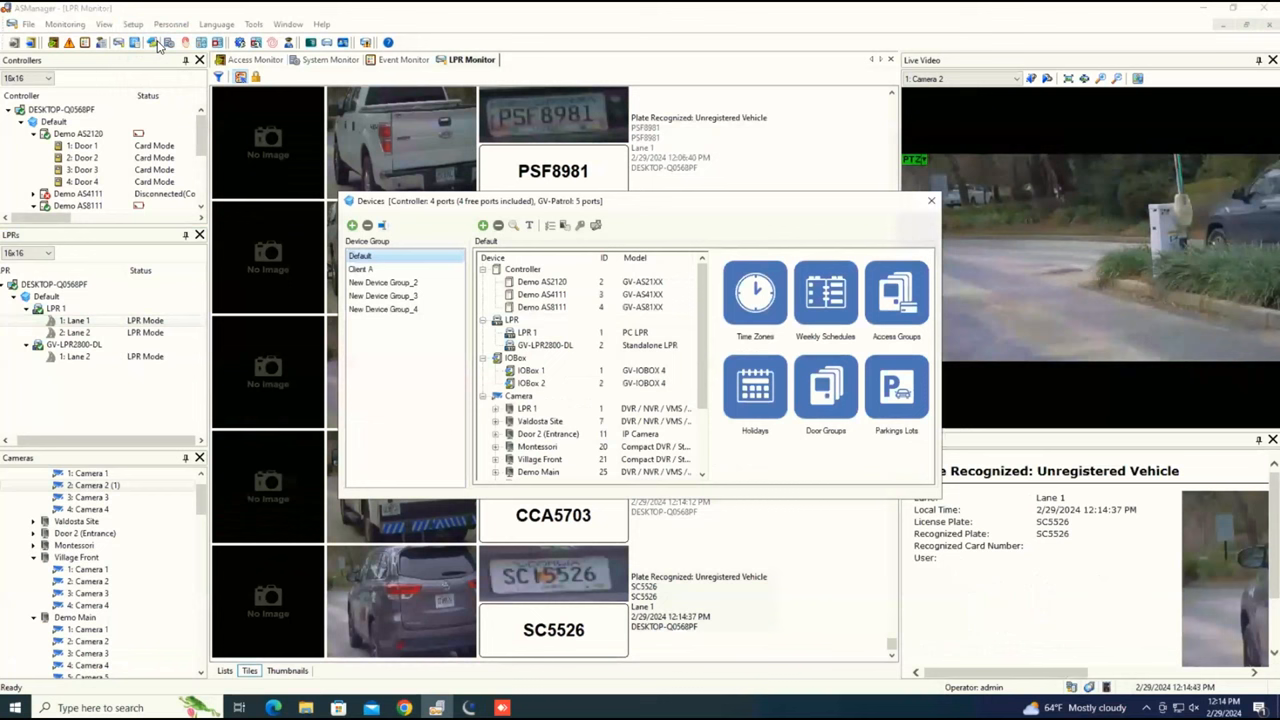
{"action": "mouse_move", "coordinate": [529, 225]}
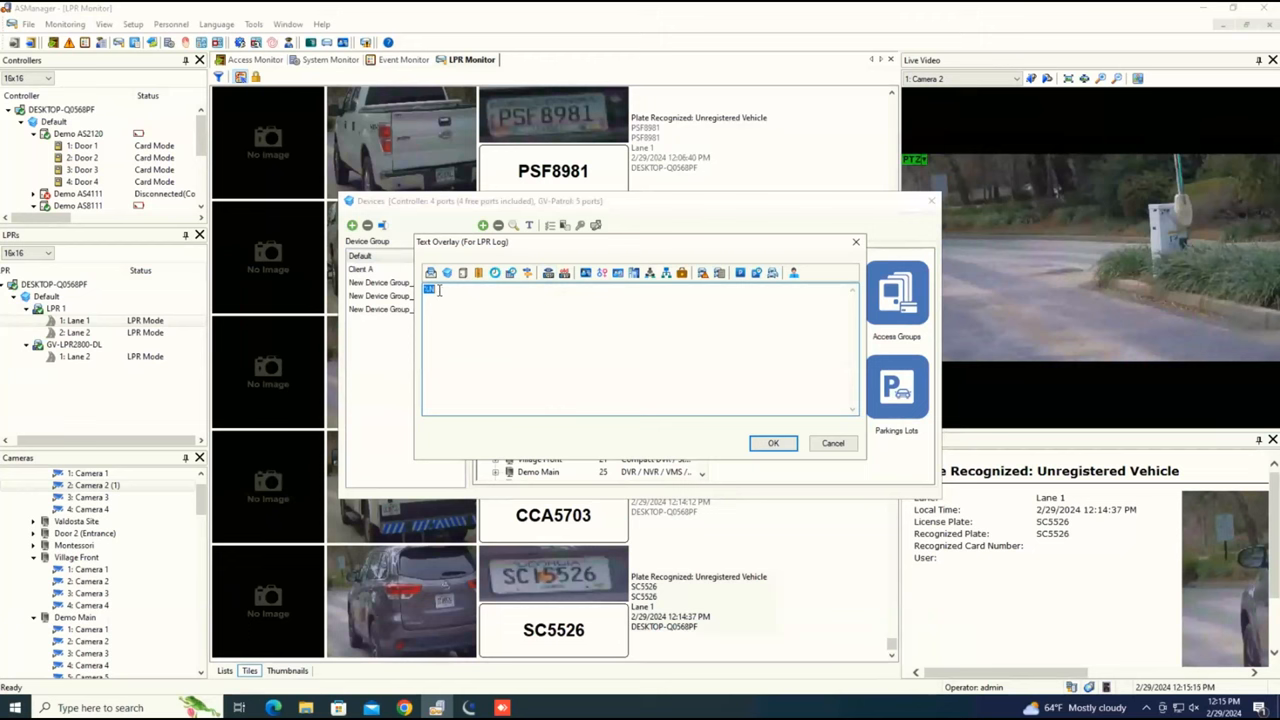
Close the Text Overlay settings to return to the device list
{"action": "left_click", "coordinate": [772, 443]}
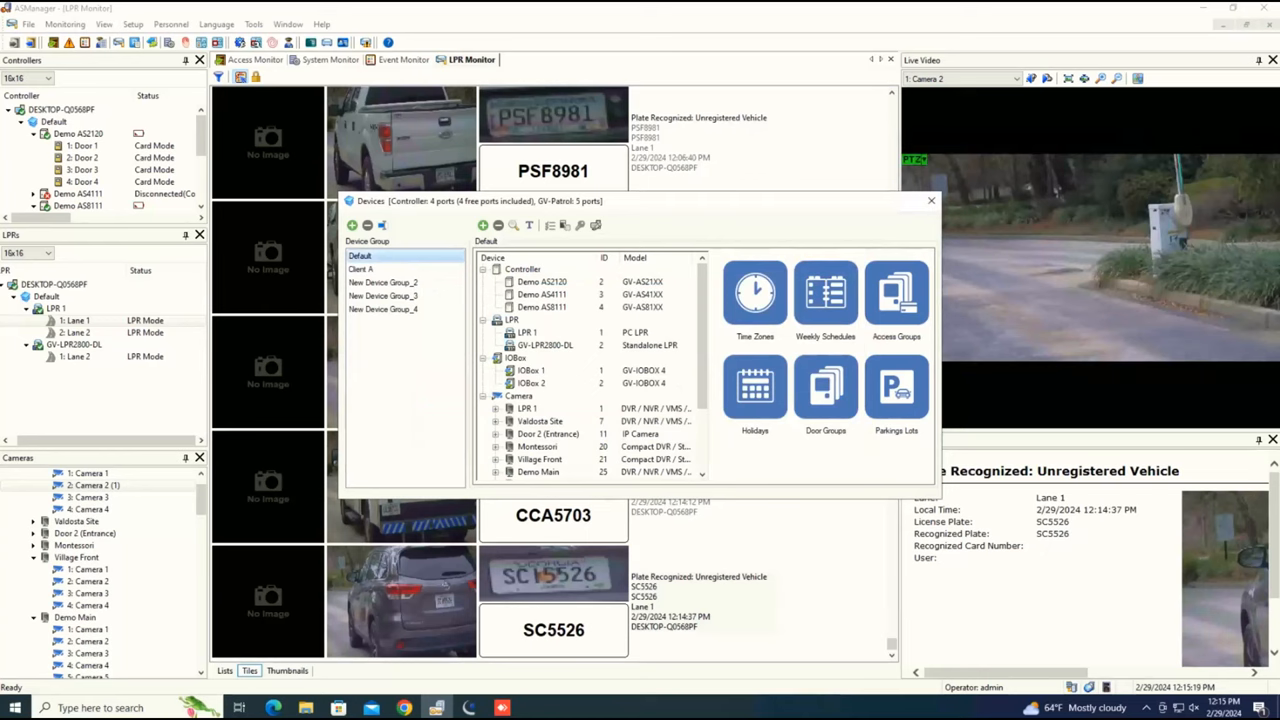
{"action": "mouse_move", "coordinate": [537, 335]}
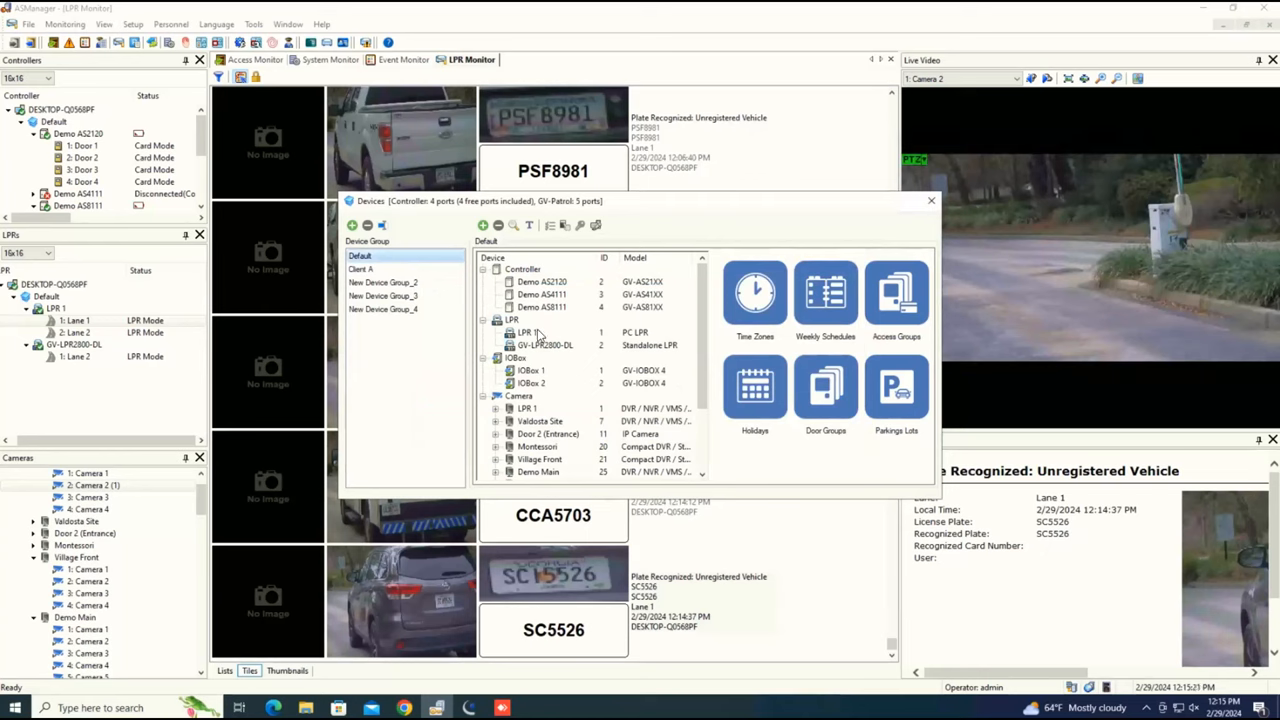
{"action": "mouse_move", "coordinate": [513, 332]}
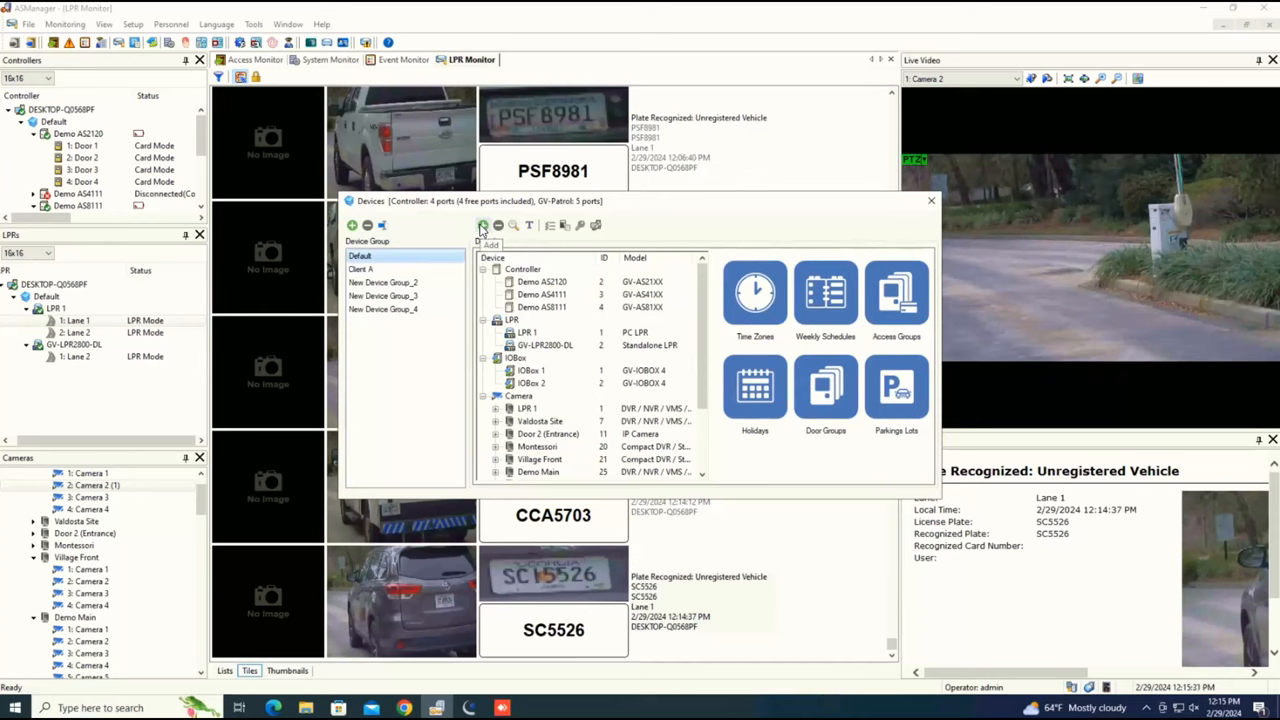
{"action": "mouse_move", "coordinate": [513, 226]}
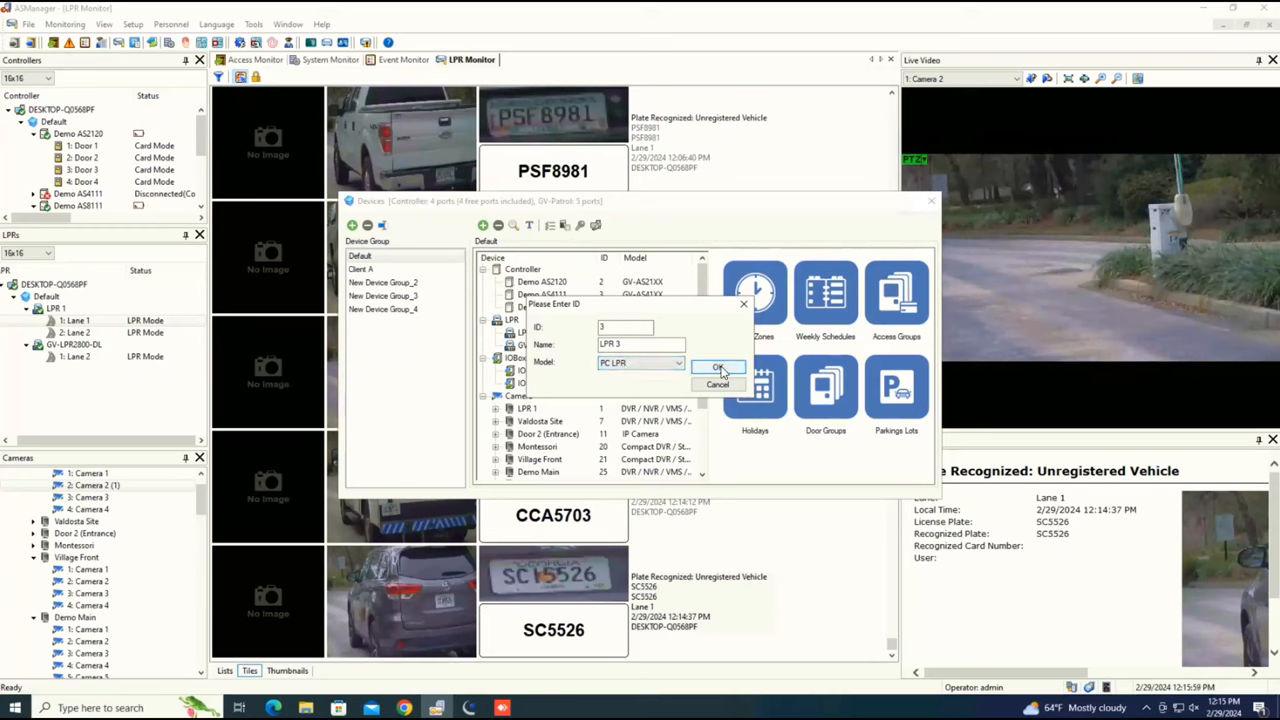
Create the LPR 3 device, review its Lane 1 tab, then return to General settings
{"action": "left_click", "coordinate": [718, 367]}
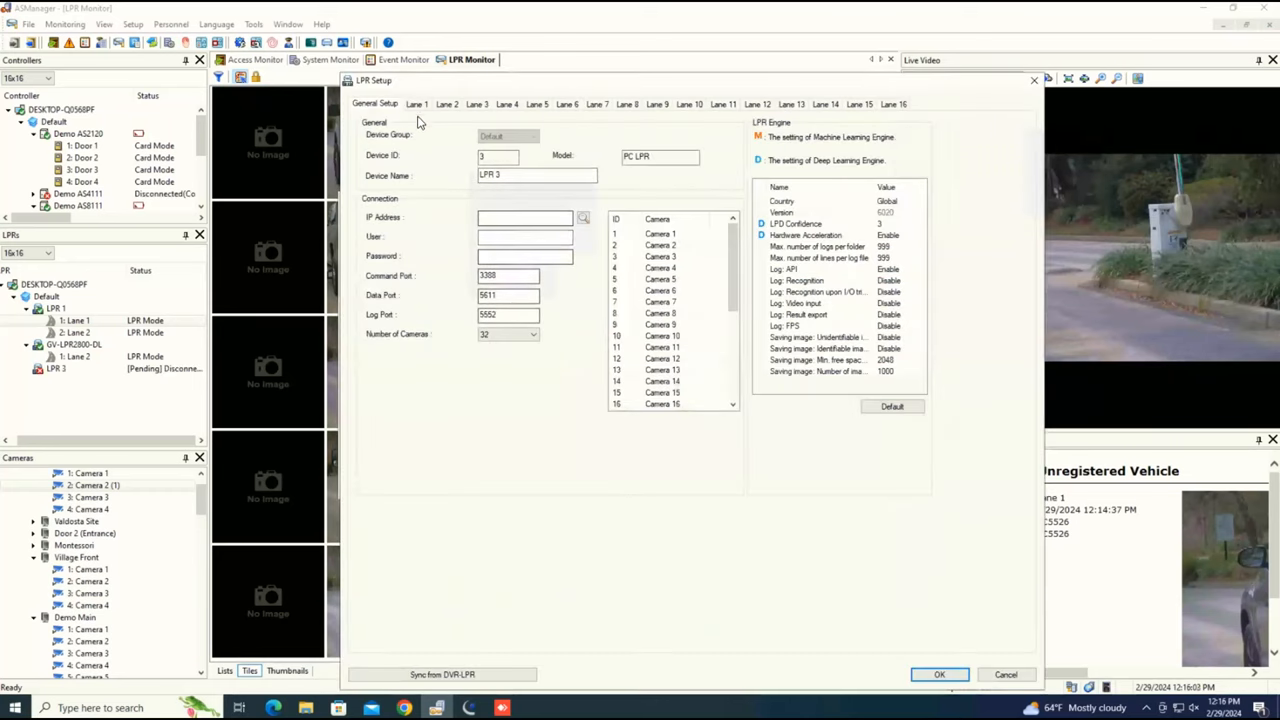
{"action": "left_click", "coordinate": [446, 104]}
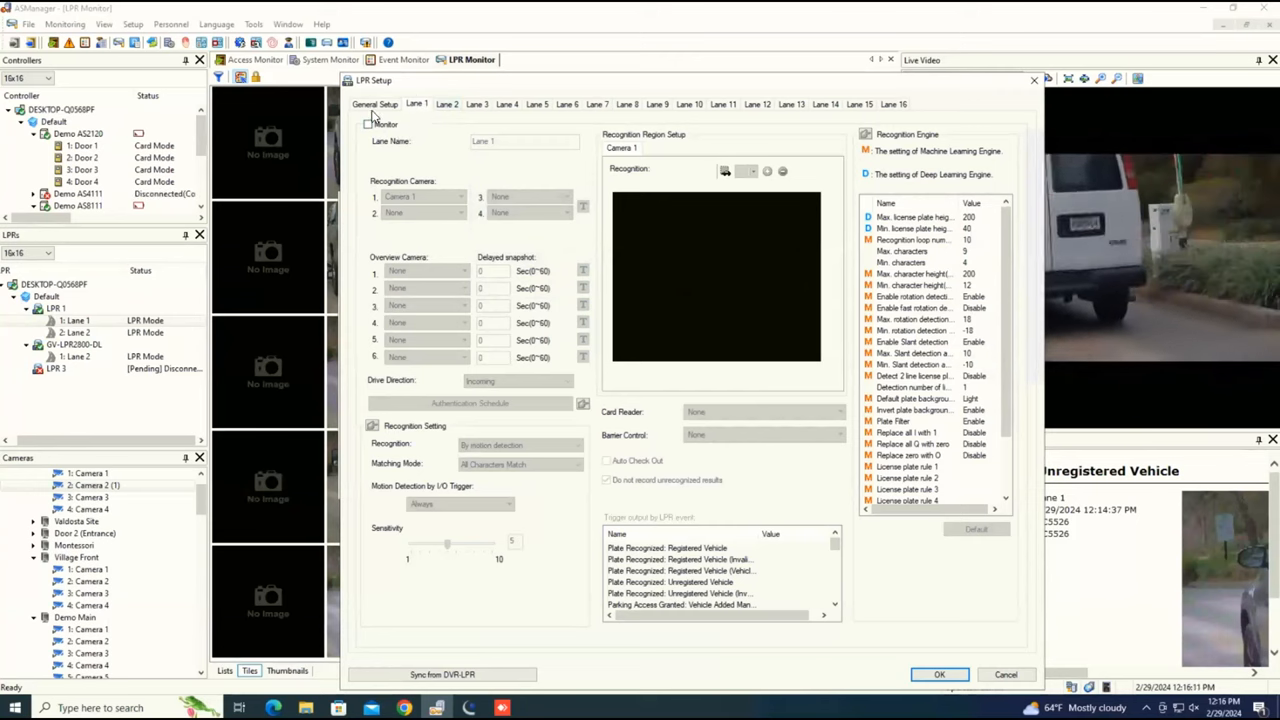
{"action": "left_click", "coordinate": [374, 104]}
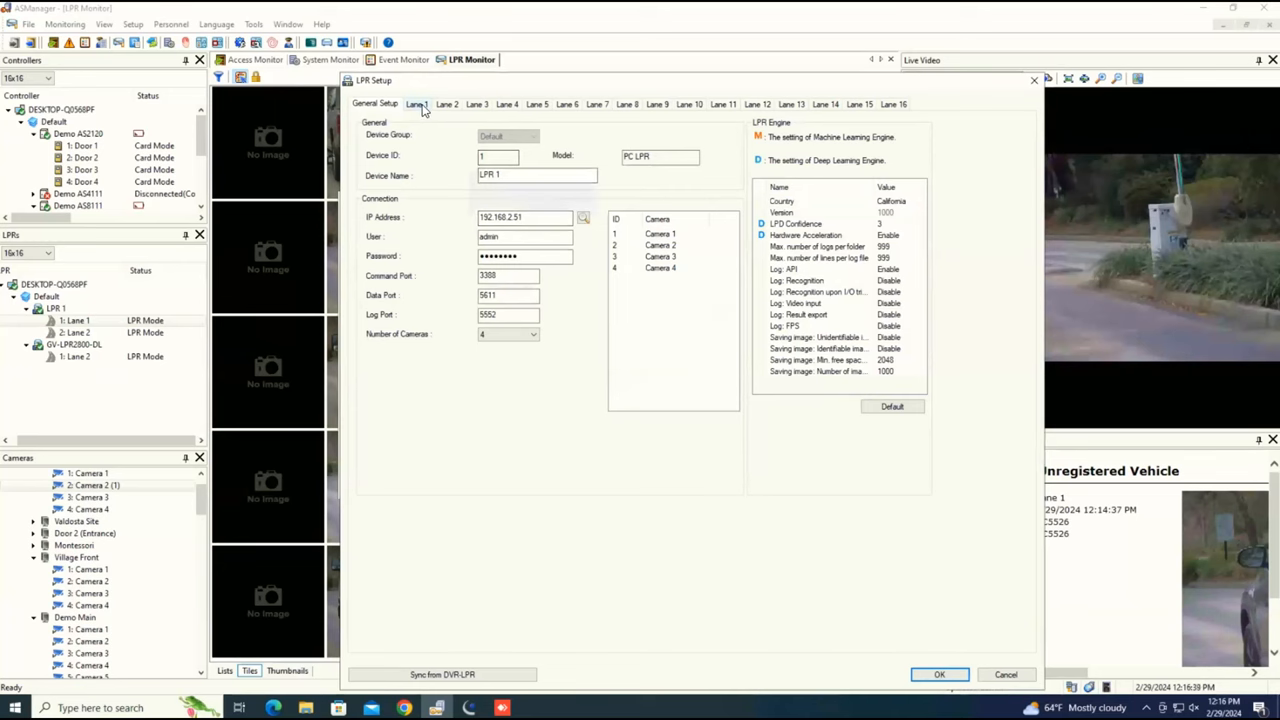
Set LPR 1's Lane 1 recognition camera to Camera 2
{"action": "left_click", "coordinate": [417, 104]}
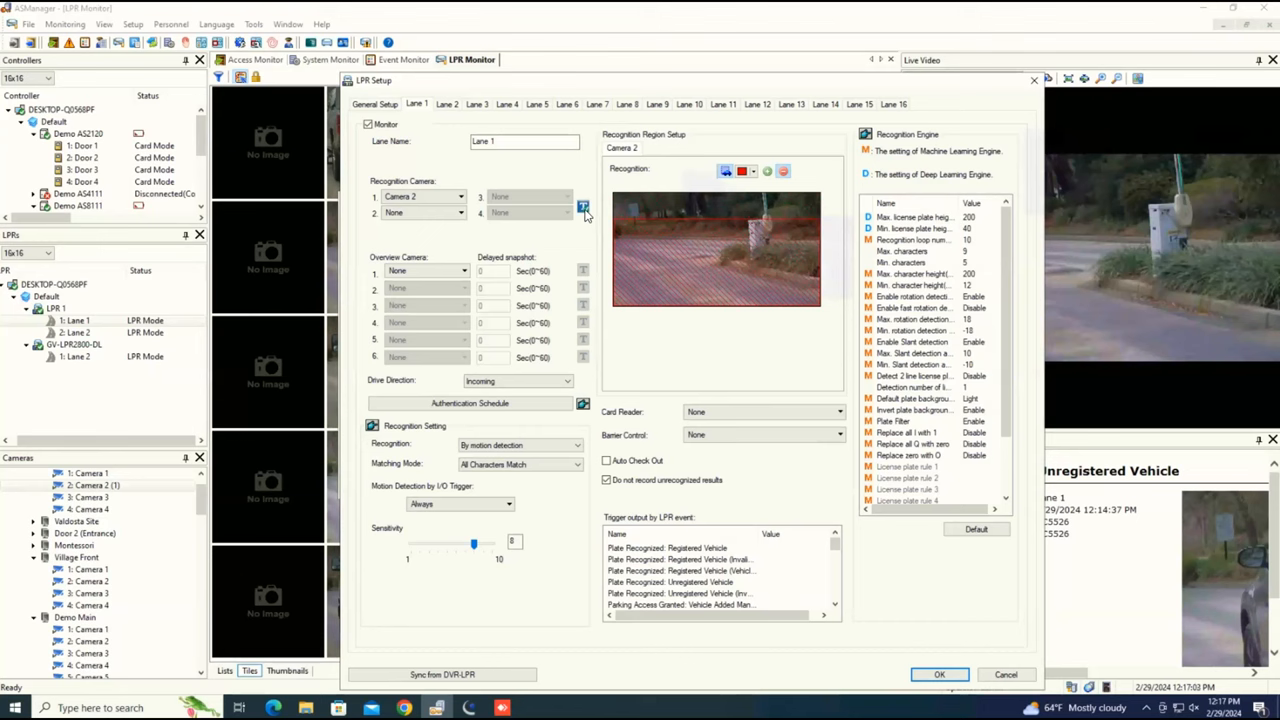
{"action": "mouse_move", "coordinate": [583, 207]}
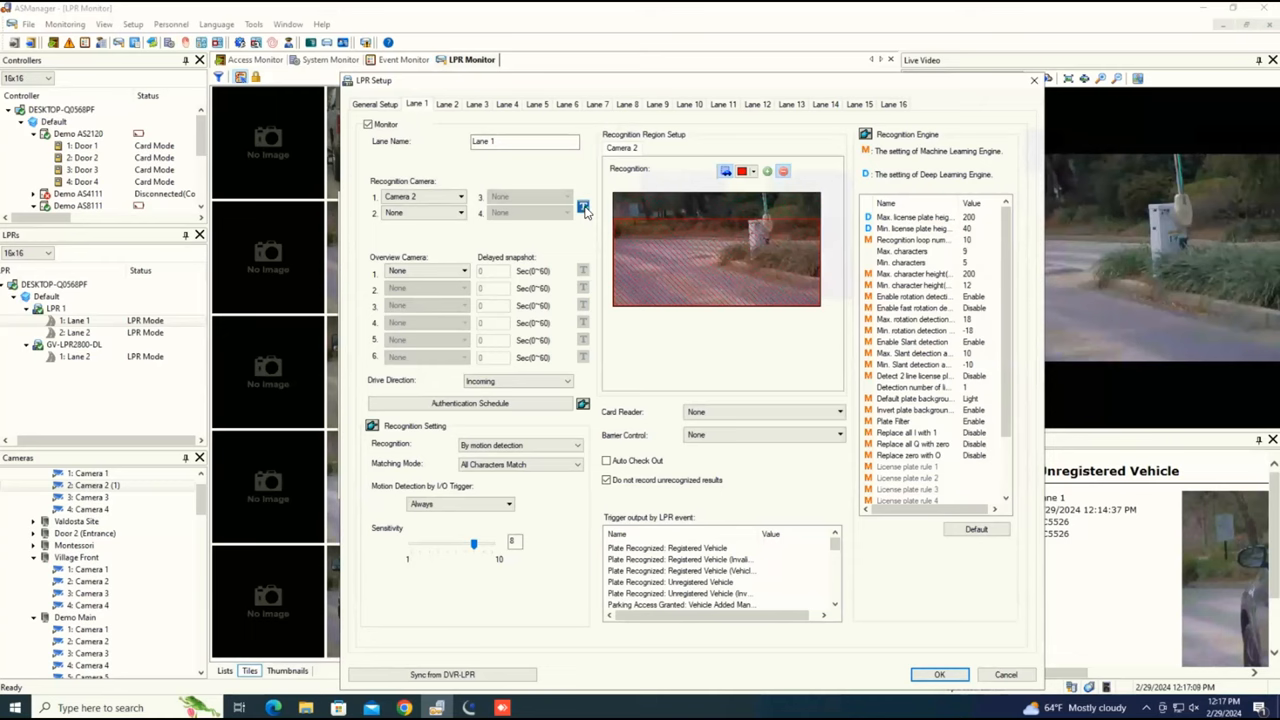
{"action": "left_click", "coordinate": [420, 196]}
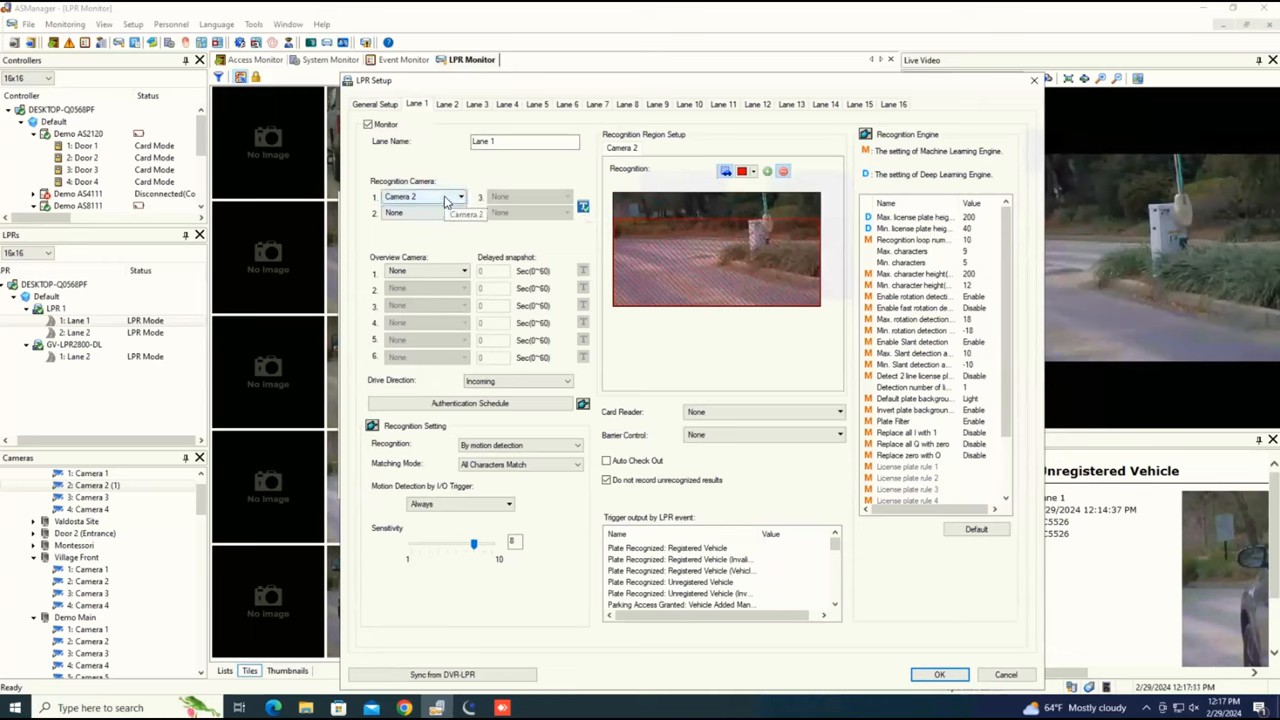
{"action": "left_click", "coordinate": [459, 196]}
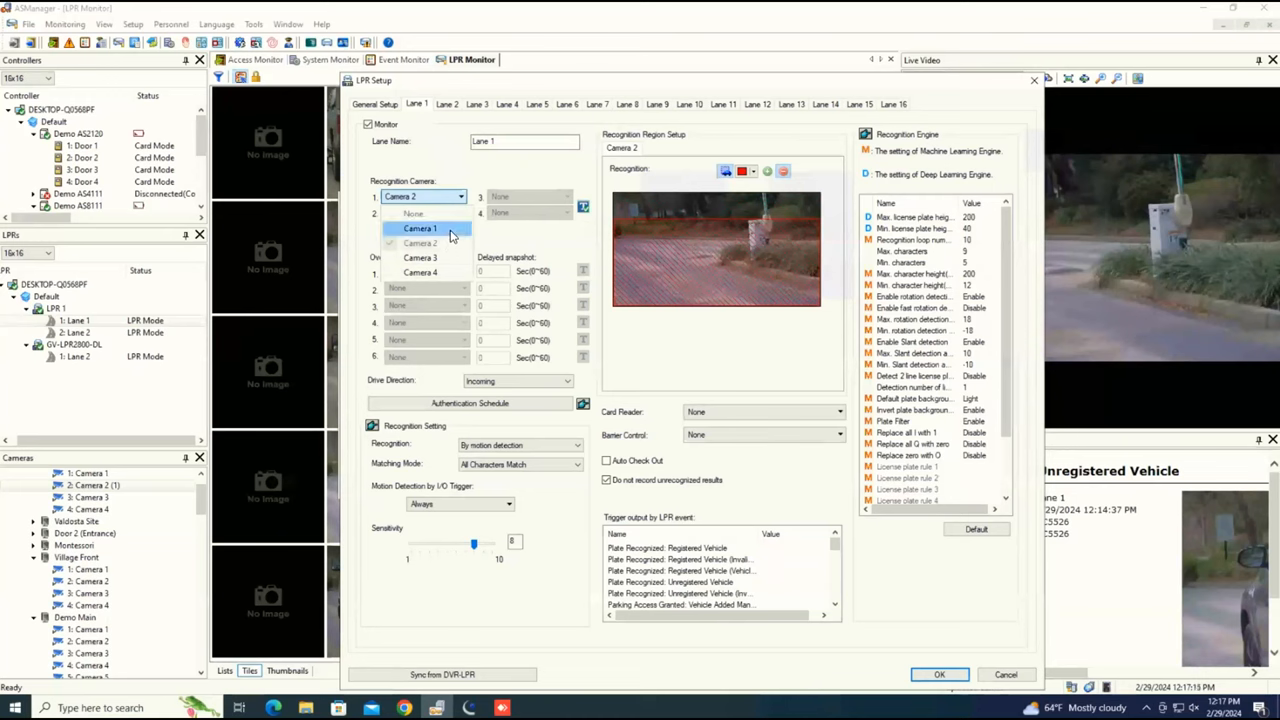
{"action": "left_click", "coordinate": [419, 228]}
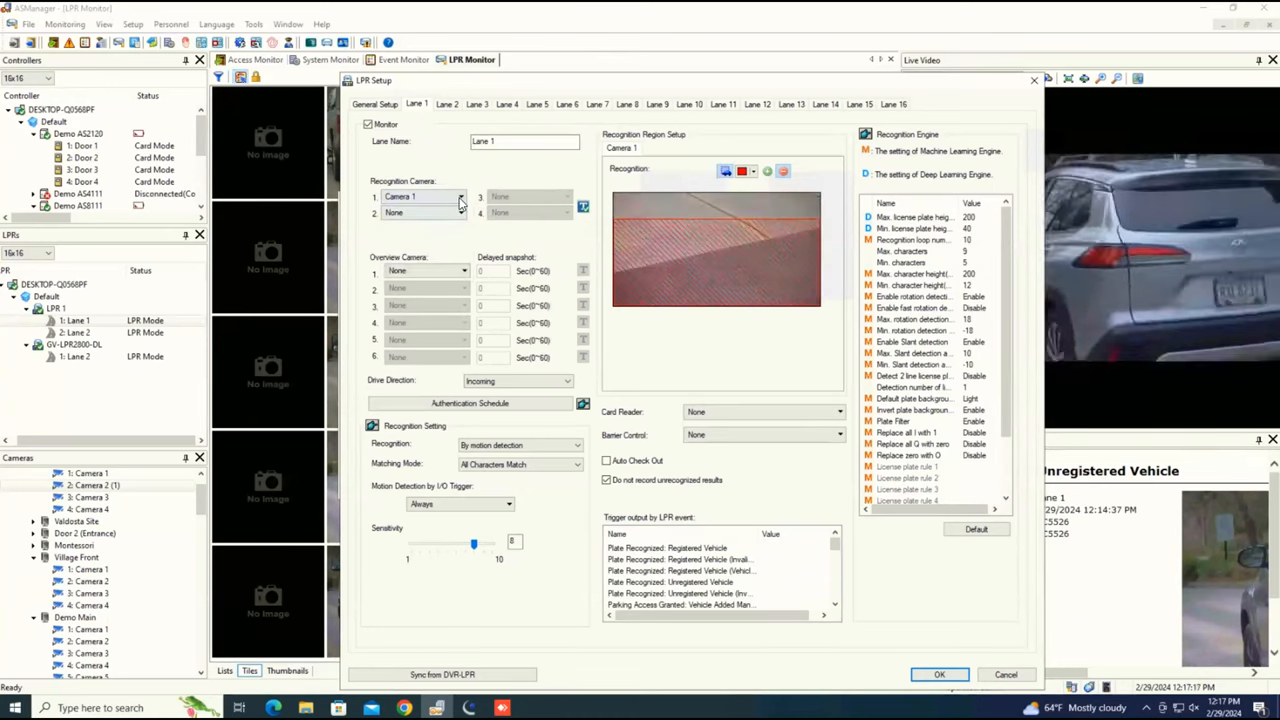
{"action": "left_click", "coordinate": [423, 196]}
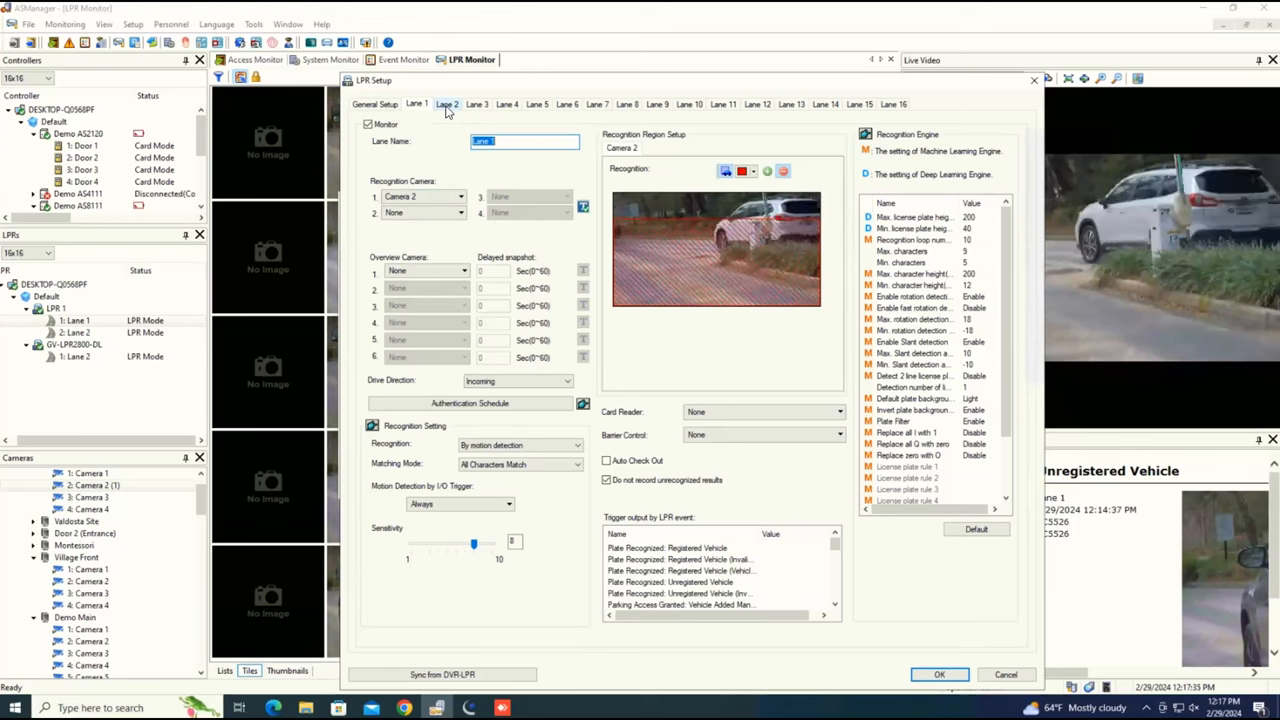
Check that Lane 2 uses Camera 1, then cancel the LPR setup
{"action": "left_click", "coordinate": [446, 104]}
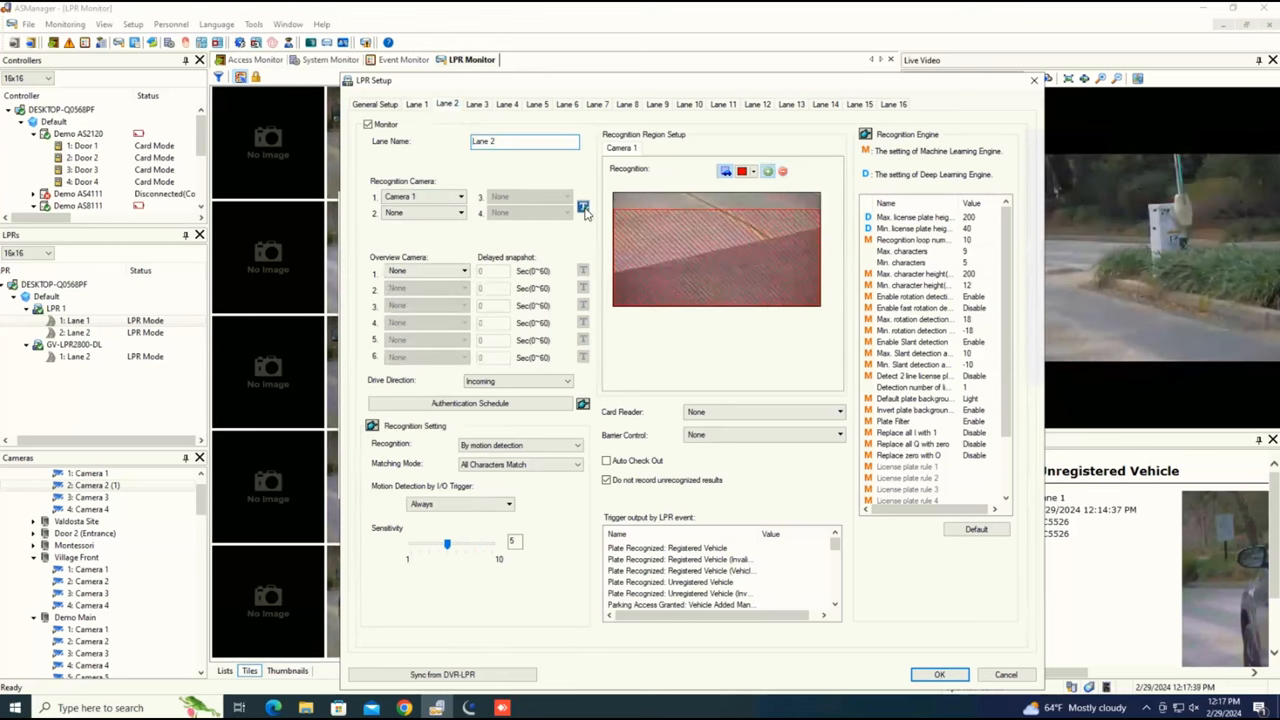
{"action": "mouse_move", "coordinate": [584, 207]}
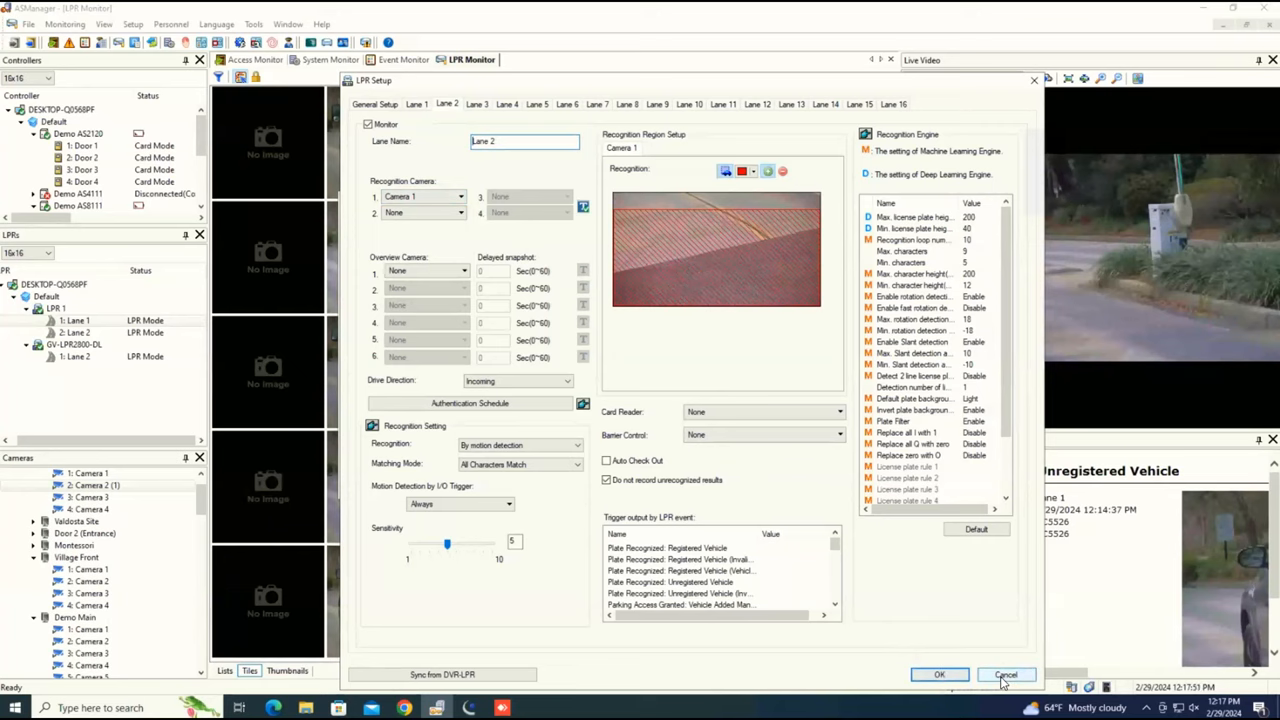
{"action": "left_click", "coordinate": [1005, 674]}
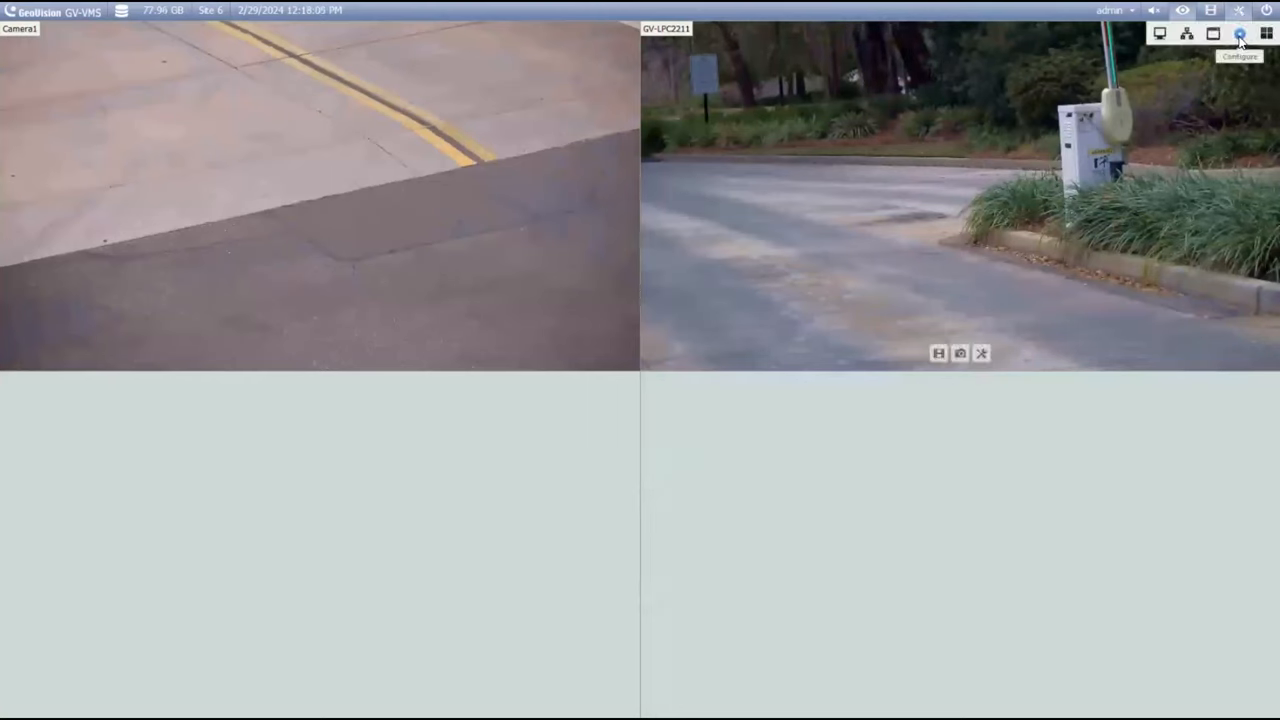
In Configure > Video Process, choose Text Overlay Setting as the video analysis
{"action": "left_click", "coordinate": [1239, 33]}
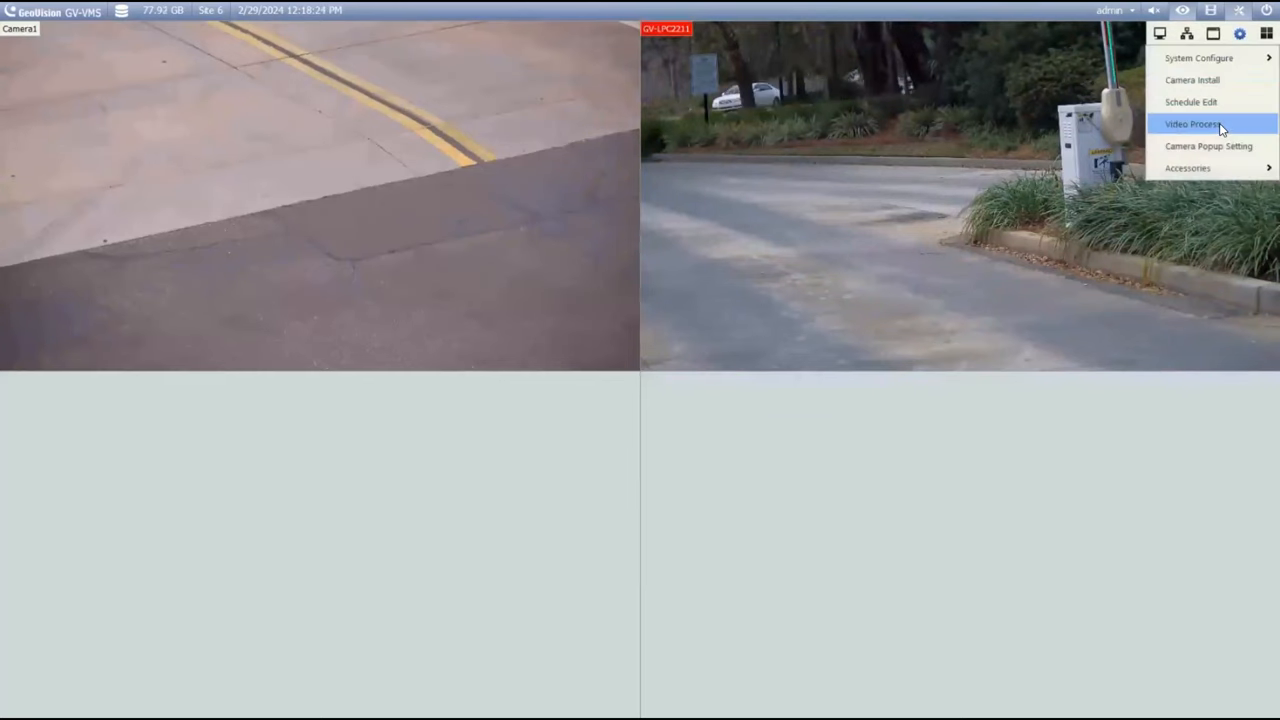
{"action": "left_click", "coordinate": [1191, 124]}
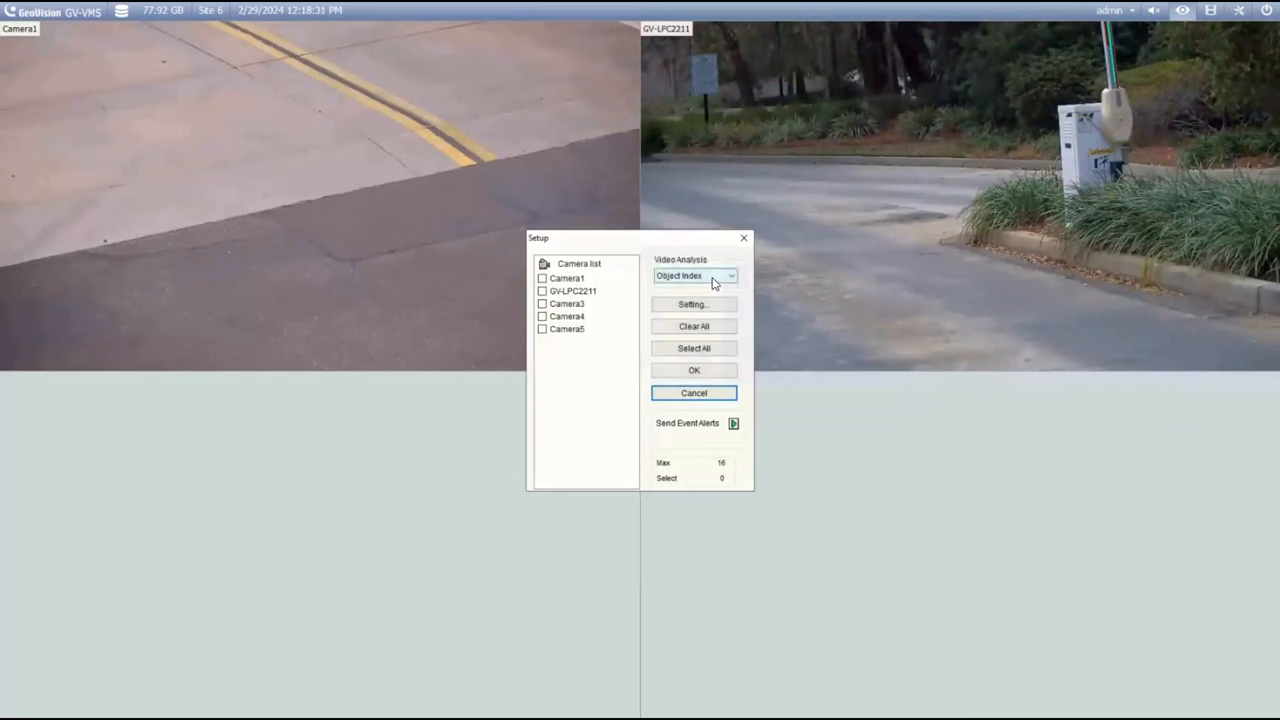
{"action": "left_click", "coordinate": [731, 276]}
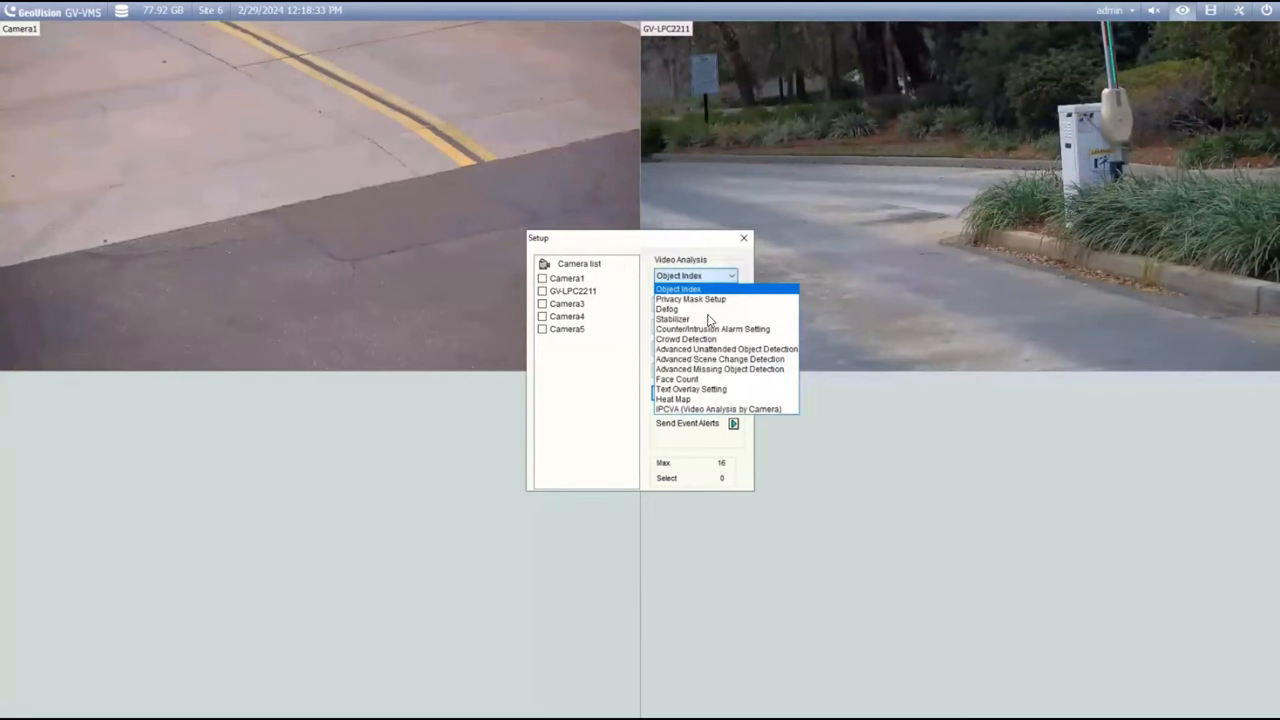
{"action": "mouse_move", "coordinate": [725, 389]}
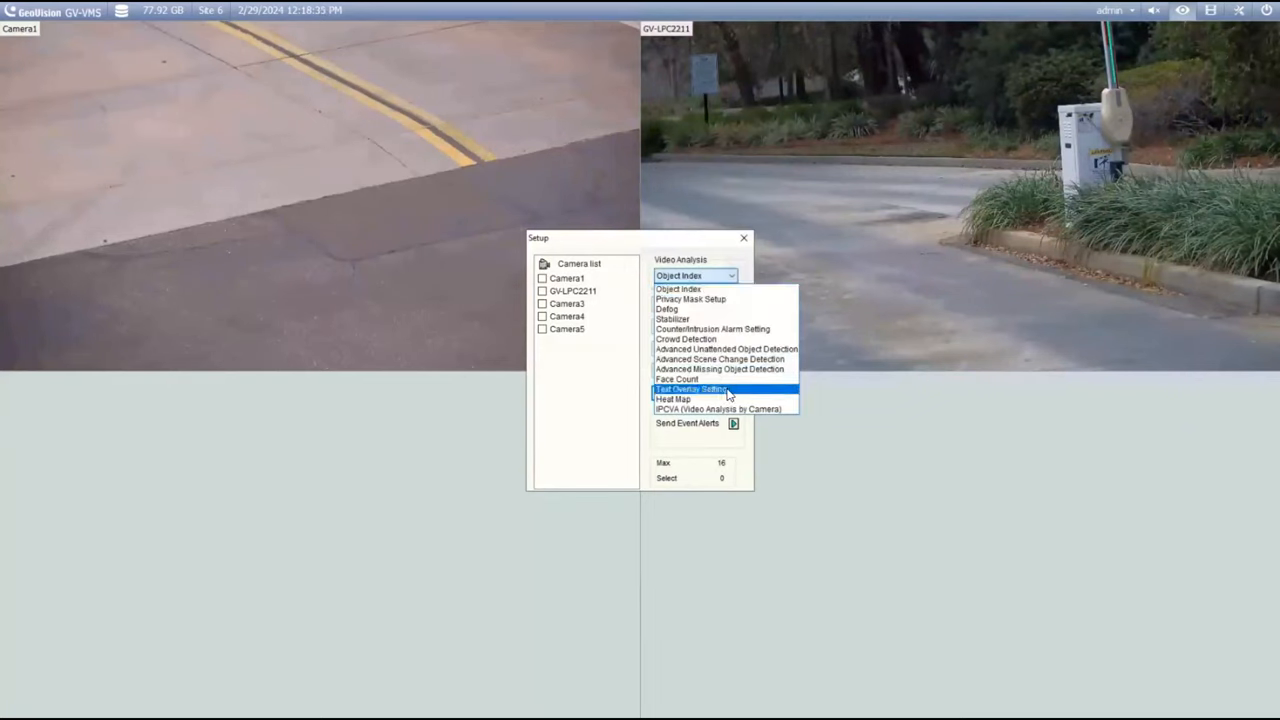
{"action": "left_click", "coordinate": [690, 389]}
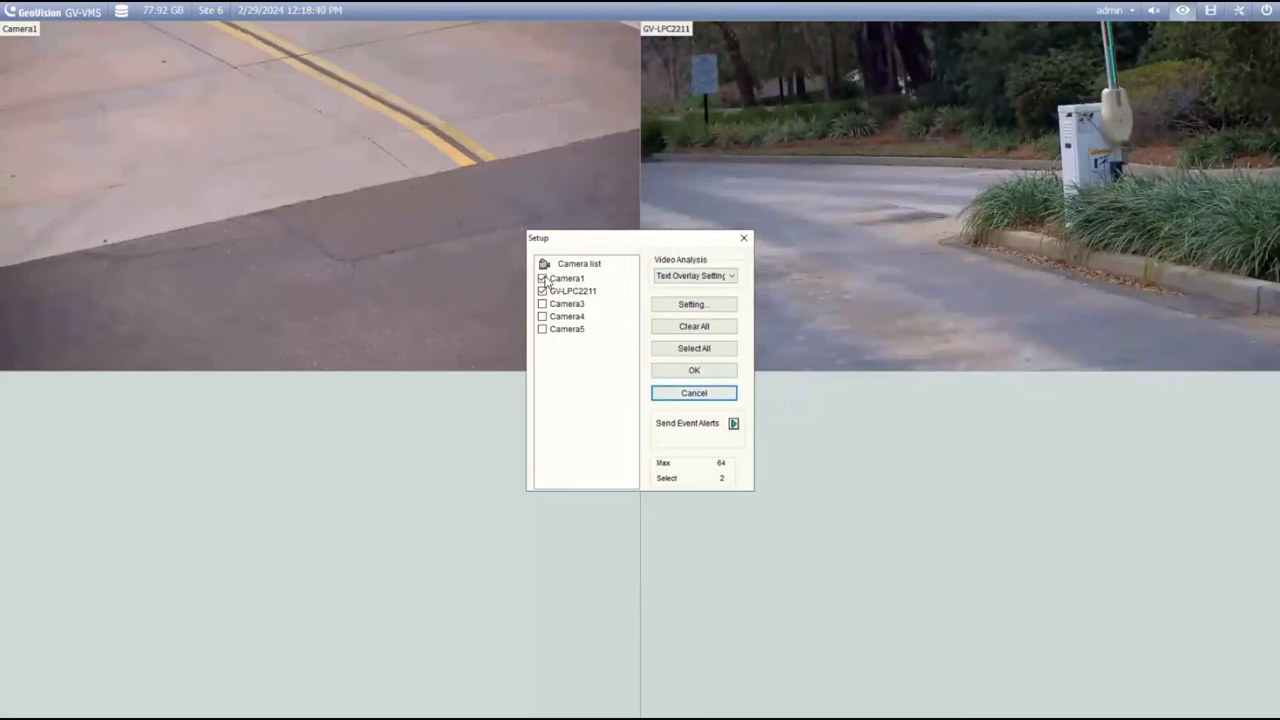
Open the Text Overlay Setting window for Camera1 and GV-LPC2211
{"action": "left_click", "coordinate": [543, 278]}
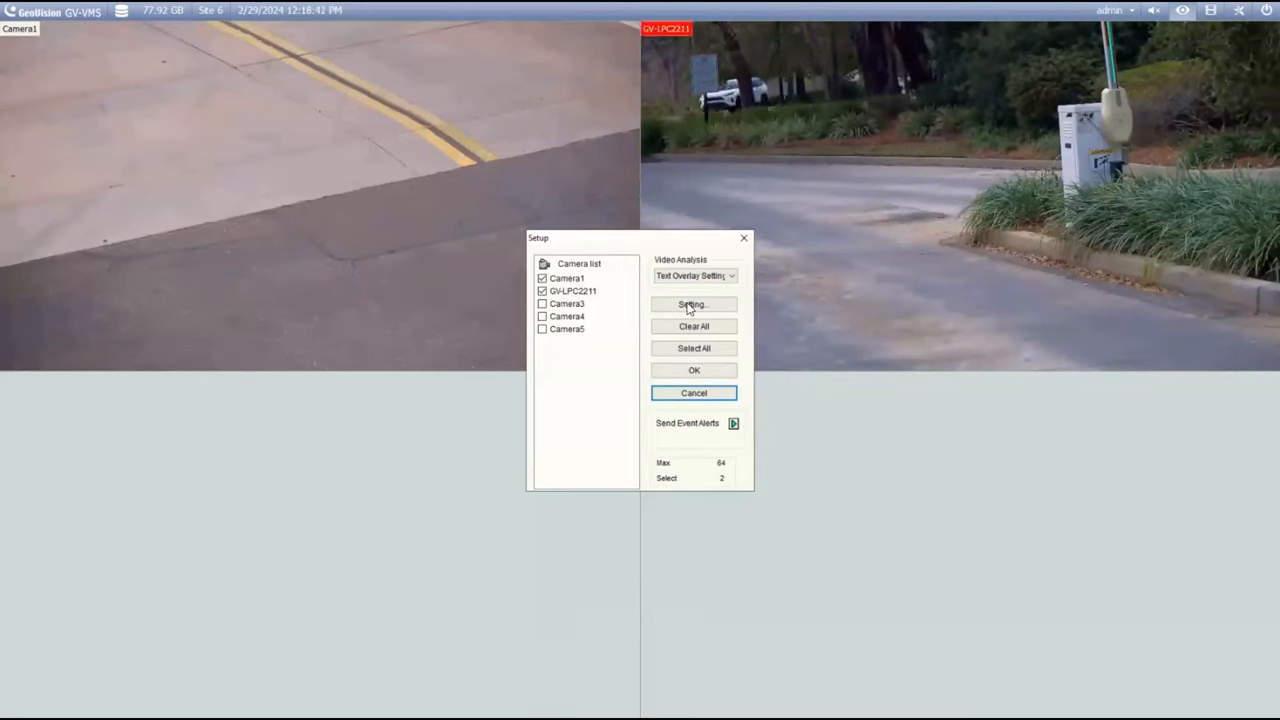
{"action": "left_click", "coordinate": [692, 304]}
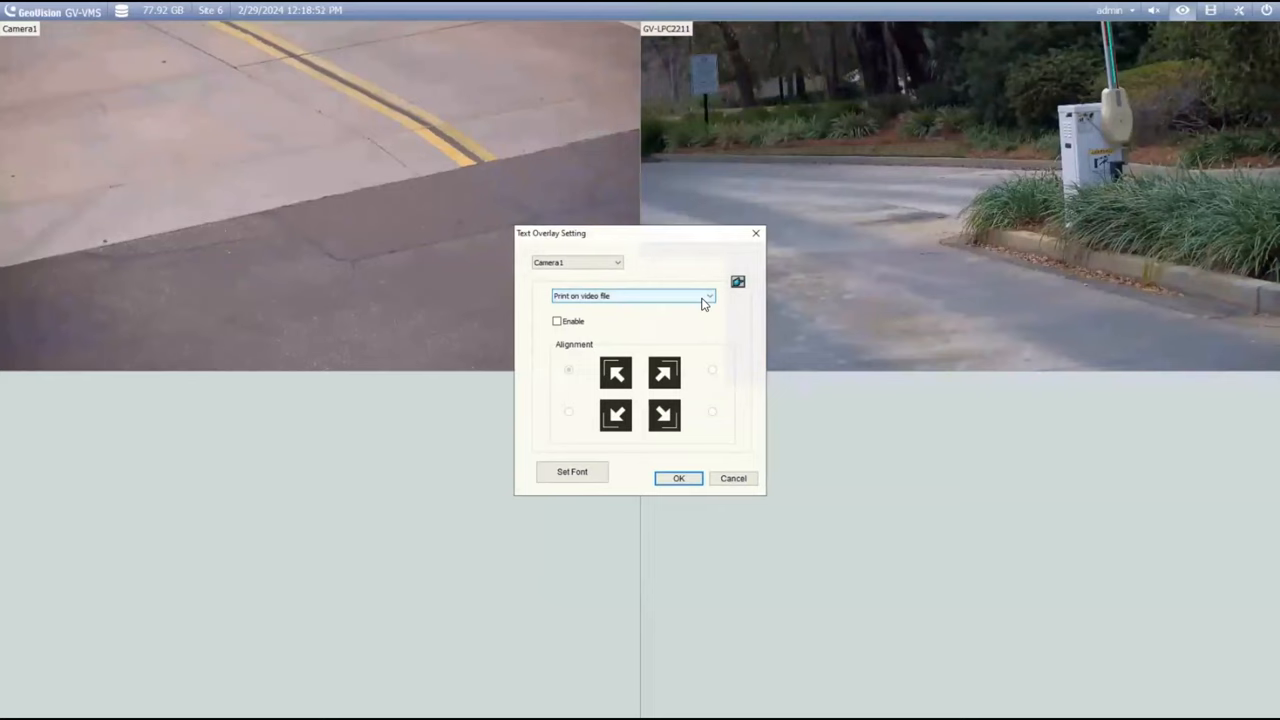
Print ASManager text on screen for Camera1, keeping Camera1 selected
{"action": "left_click", "coordinate": [709, 296]}
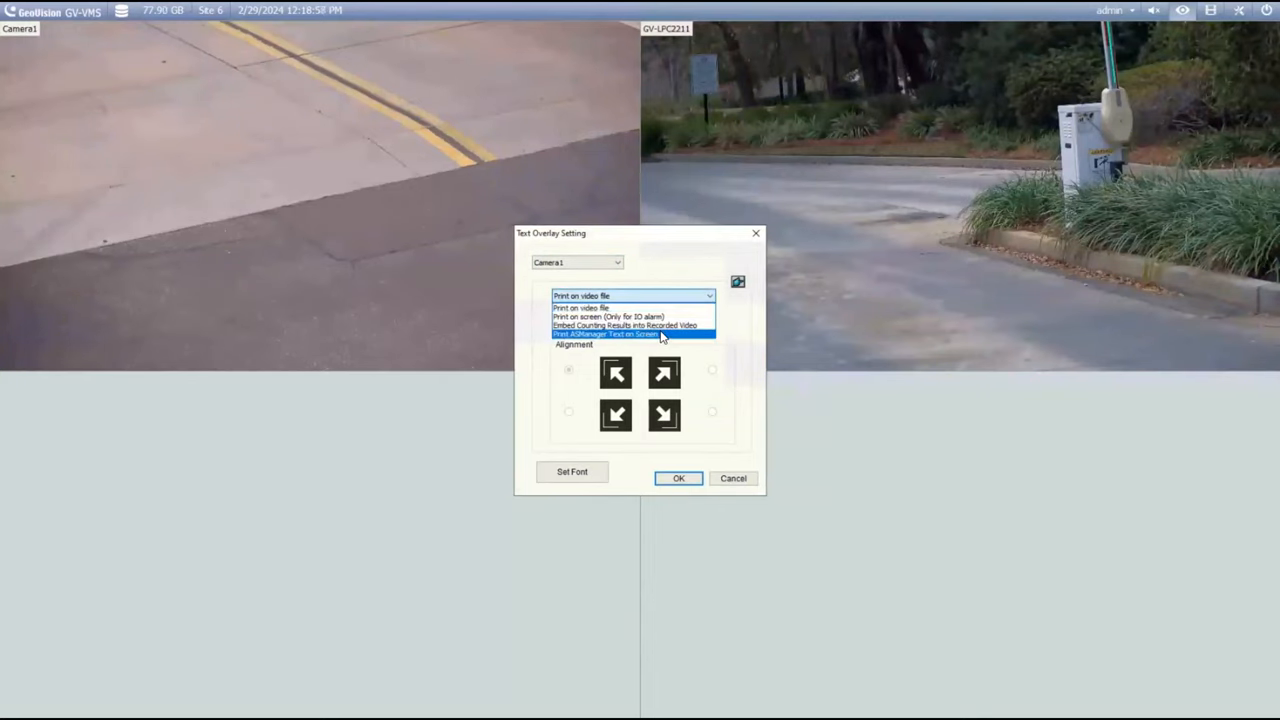
{"action": "left_click", "coordinate": [604, 333]}
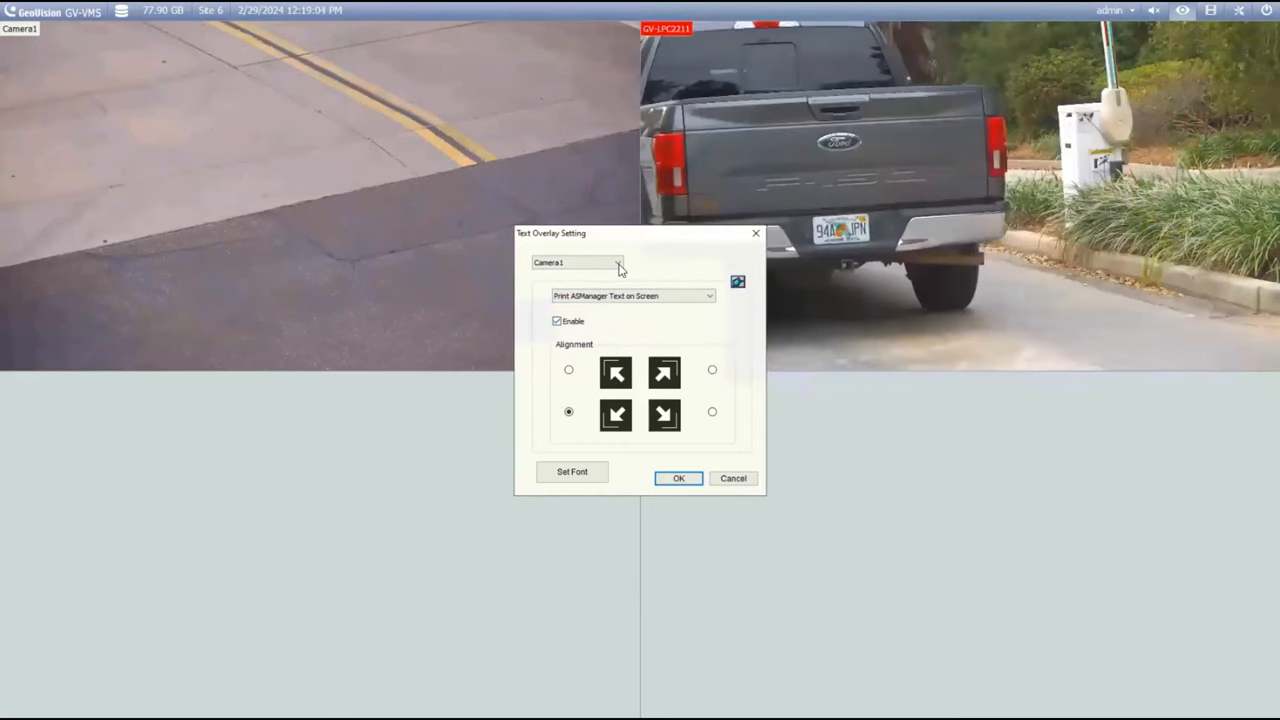
{"action": "left_click", "coordinate": [617, 262]}
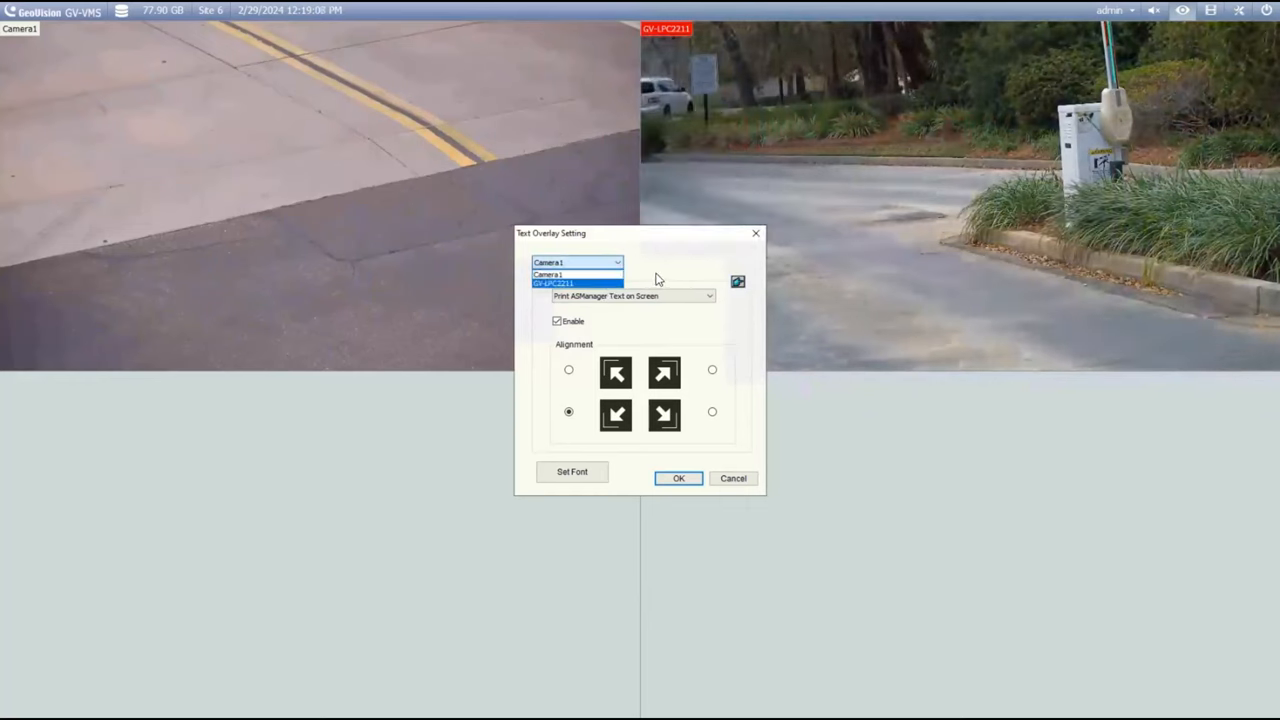
{"action": "left_click", "coordinate": [548, 262]}
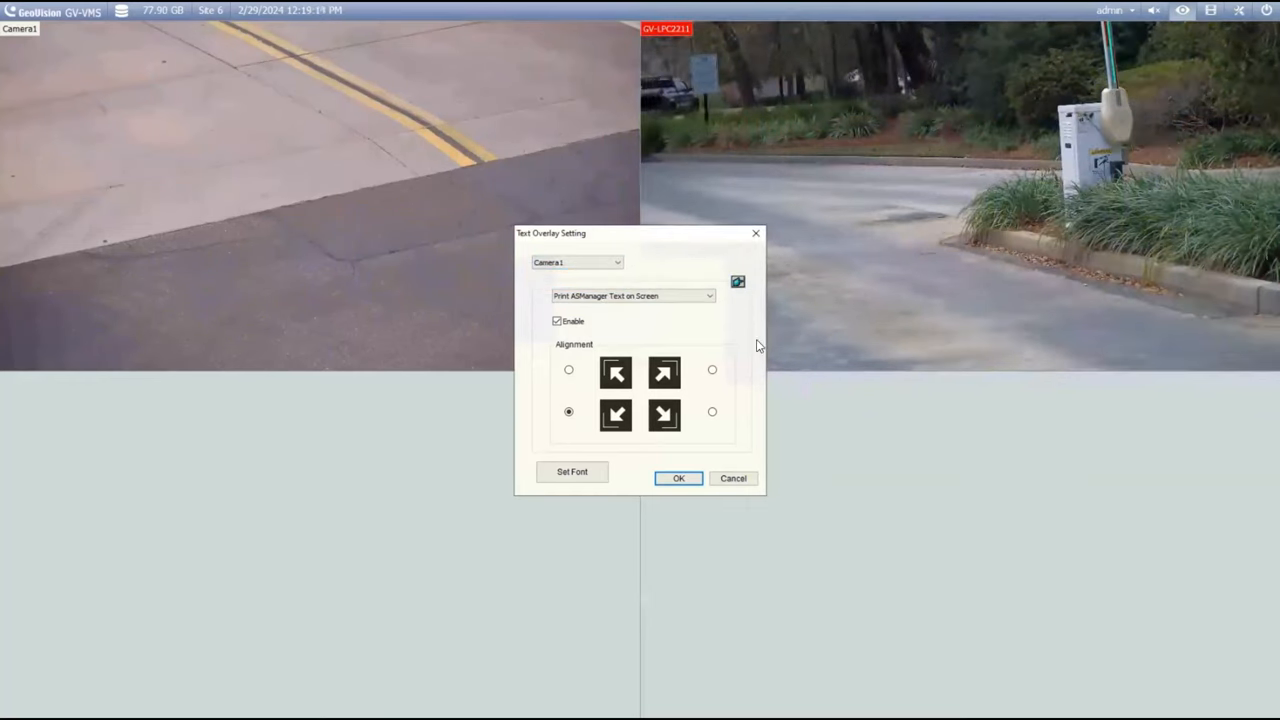
{"action": "mouse_move", "coordinate": [806, 296]}
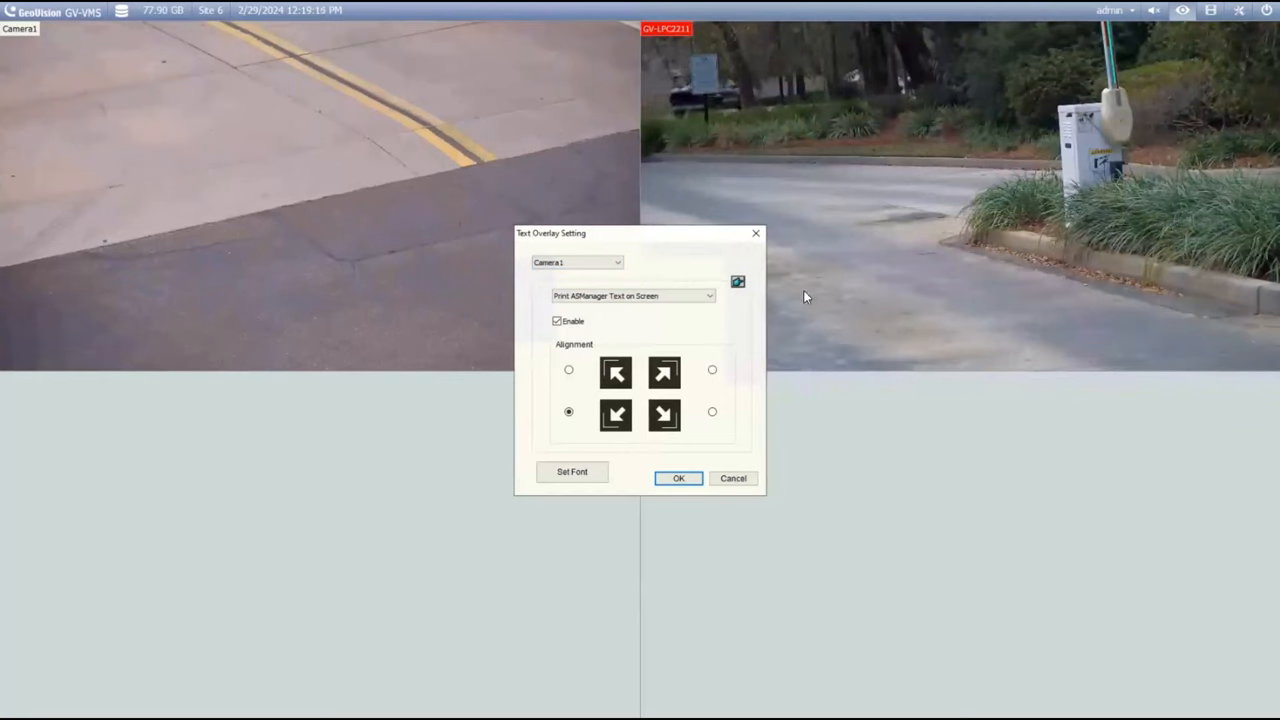
{"action": "mouse_move", "coordinate": [590, 458]}
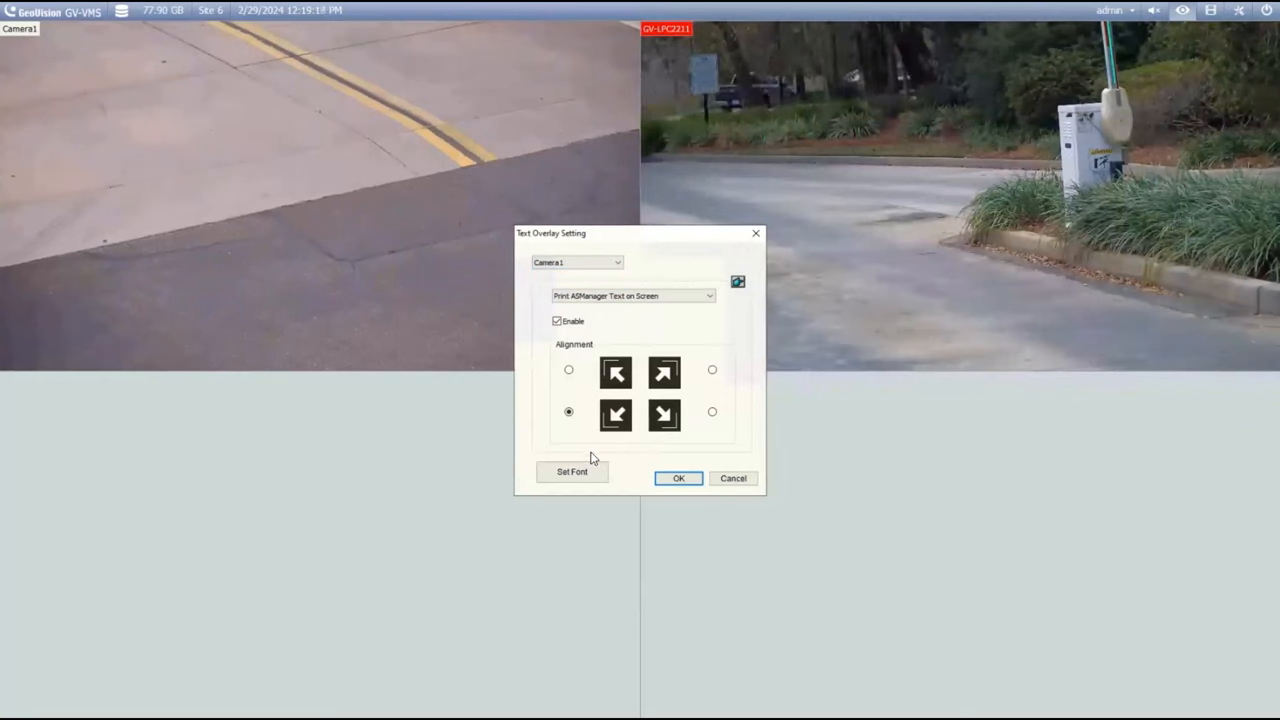
Set Camera1's overlay font to yellow Arial Bold, size 12
{"action": "left_click", "coordinate": [572, 471]}
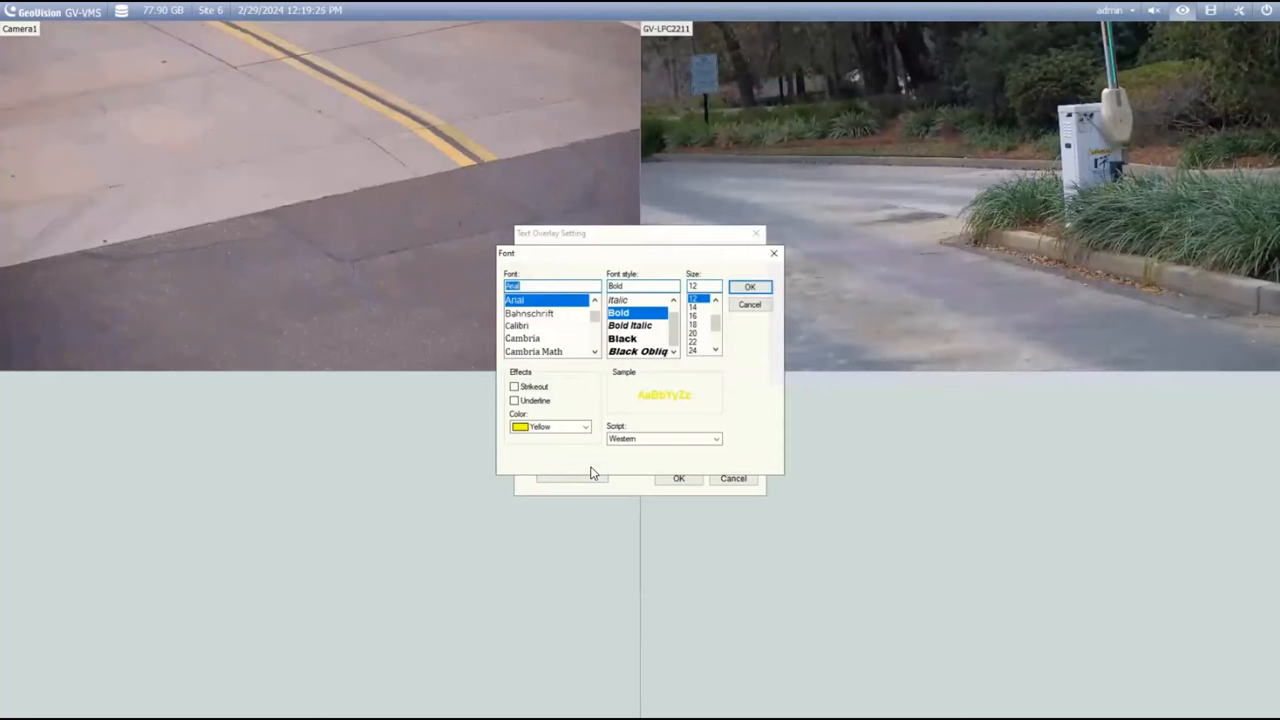
{"action": "mouse_move", "coordinate": [630, 372]}
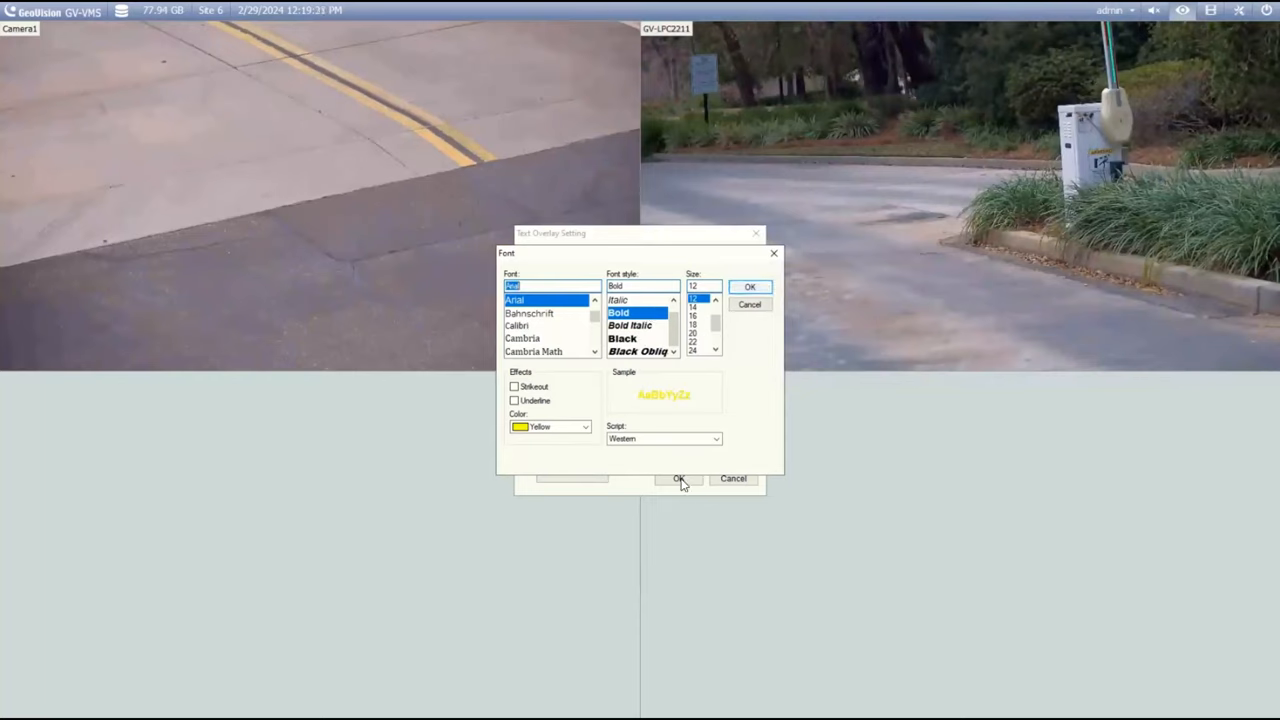
{"action": "left_click", "coordinate": [750, 287]}
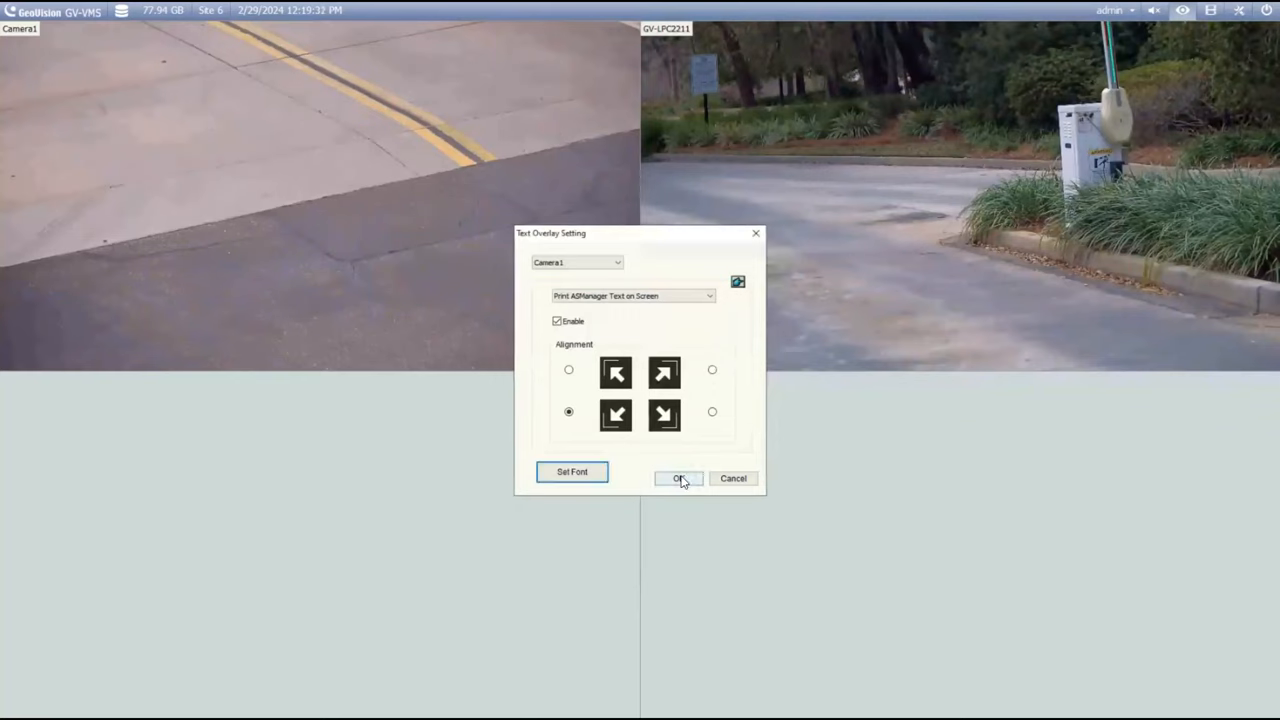
{"action": "mouse_move", "coordinate": [728, 420]}
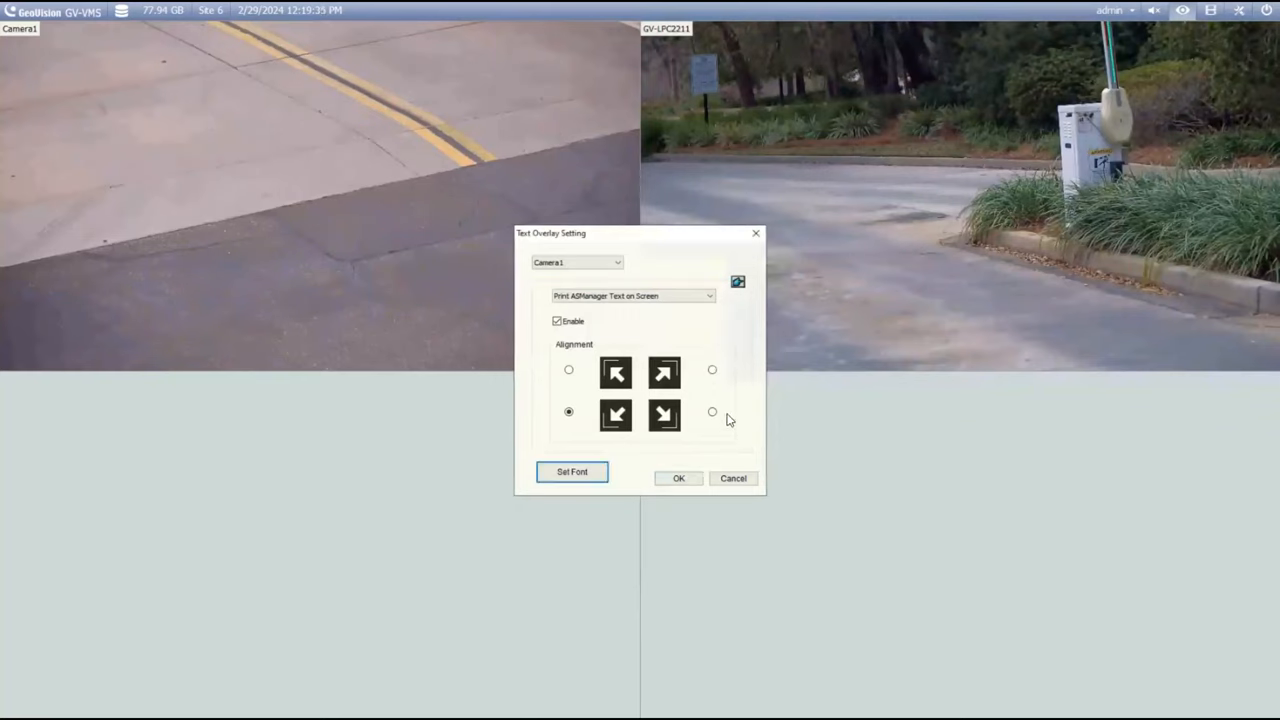